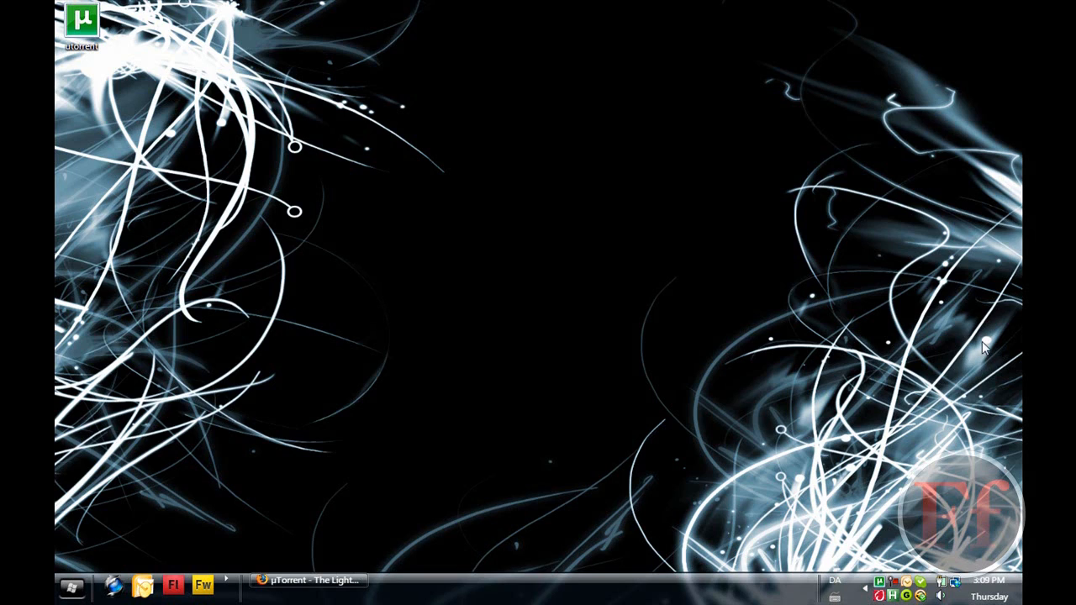
mouse_move(900, 318)
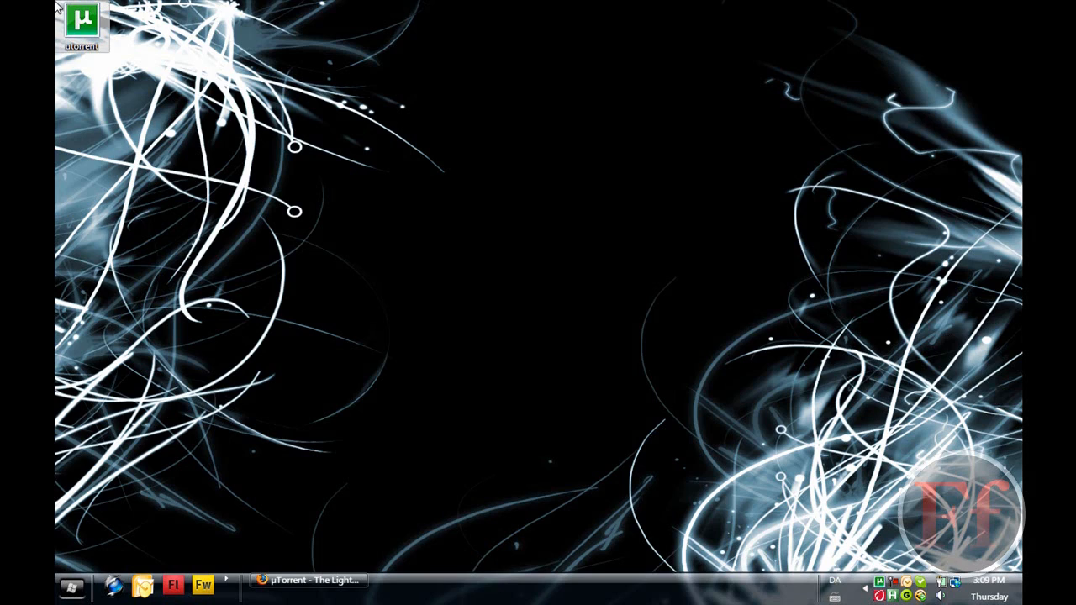
mouse_move(854, 46)
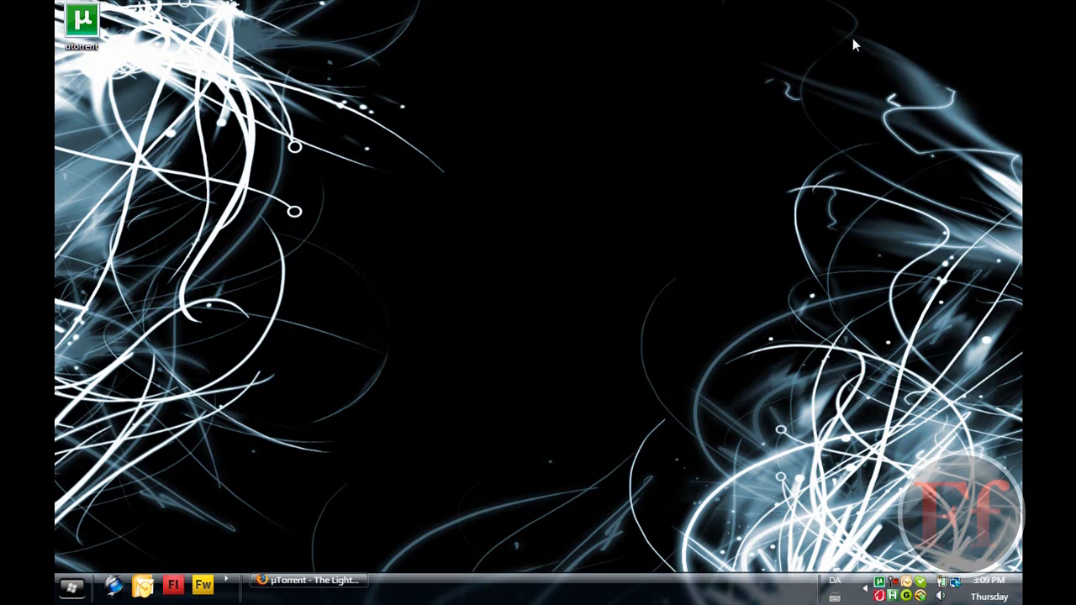
mouse_move(882, 70)
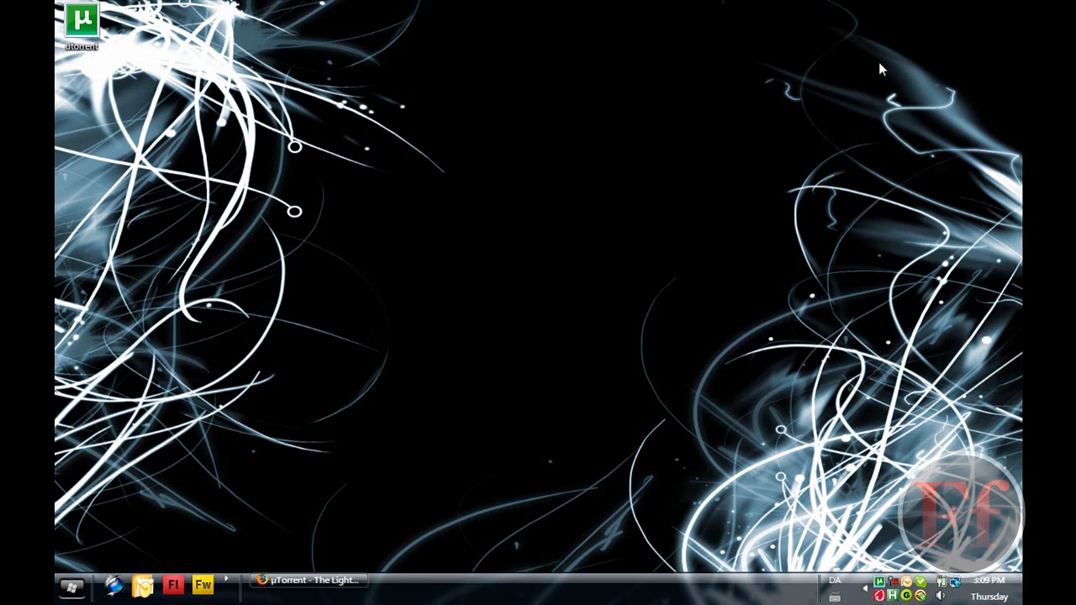
mouse_move(231, 91)
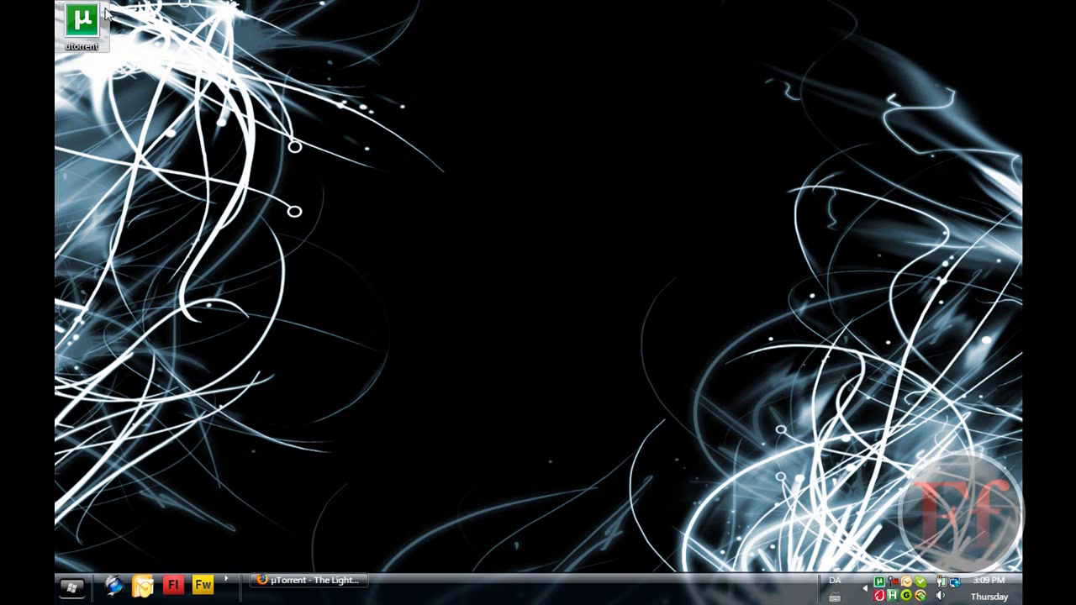
Step: Drag the uTorrent shortcut from the top-left corner to the middle of the desktop
drag(82, 25, 479, 189)
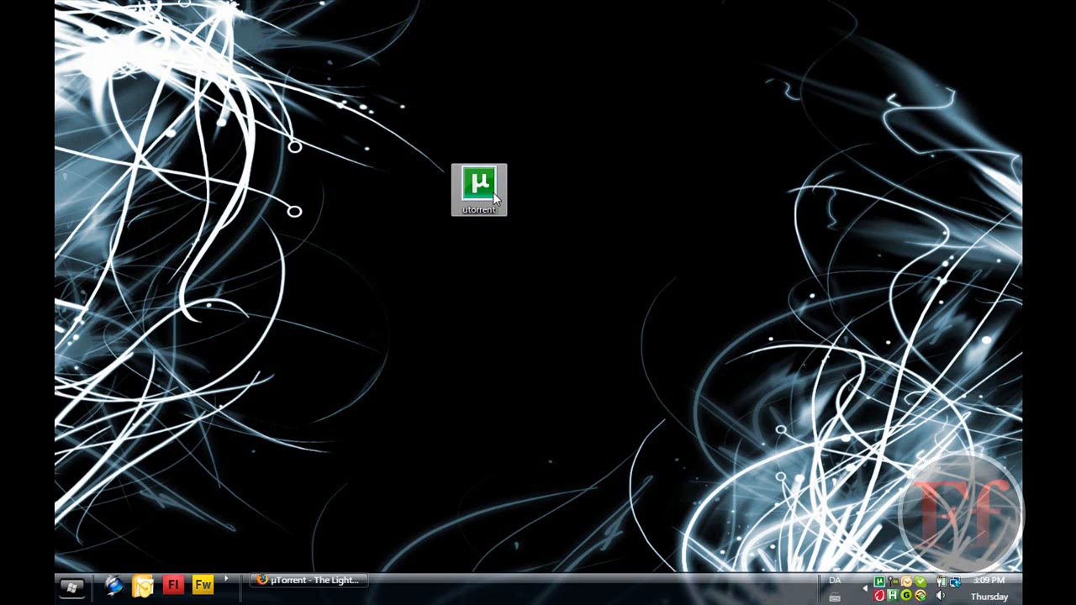
drag(479, 188, 535, 271)
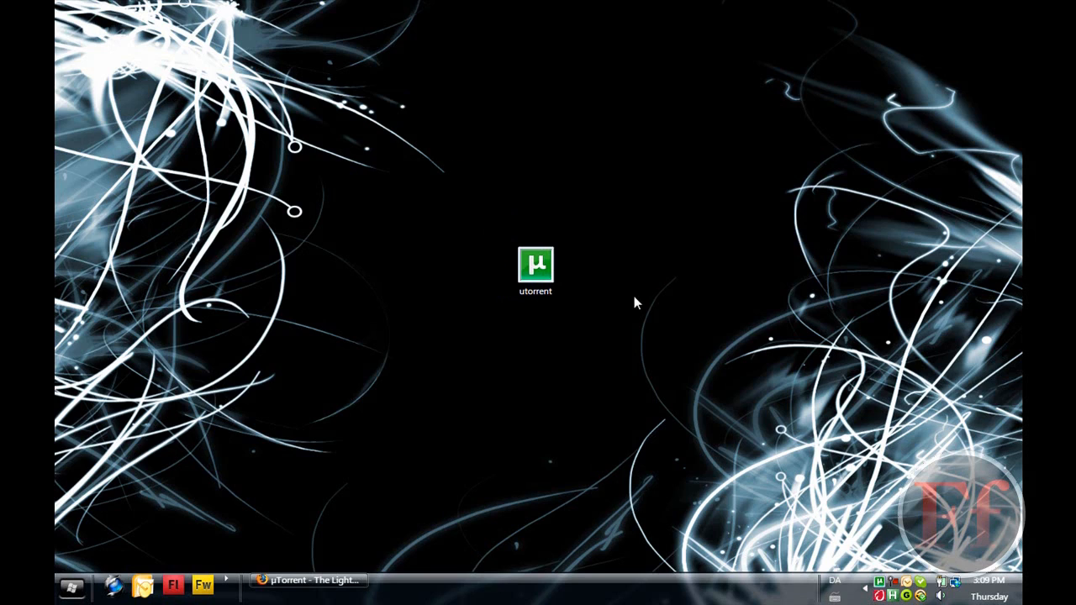
mouse_move(583, 236)
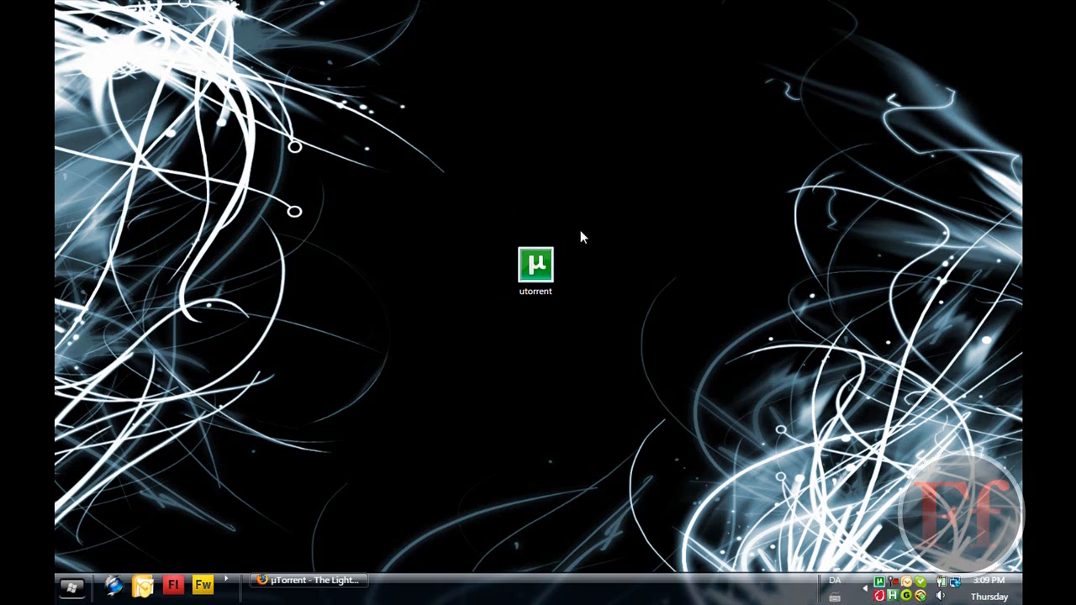
mouse_move(570, 254)
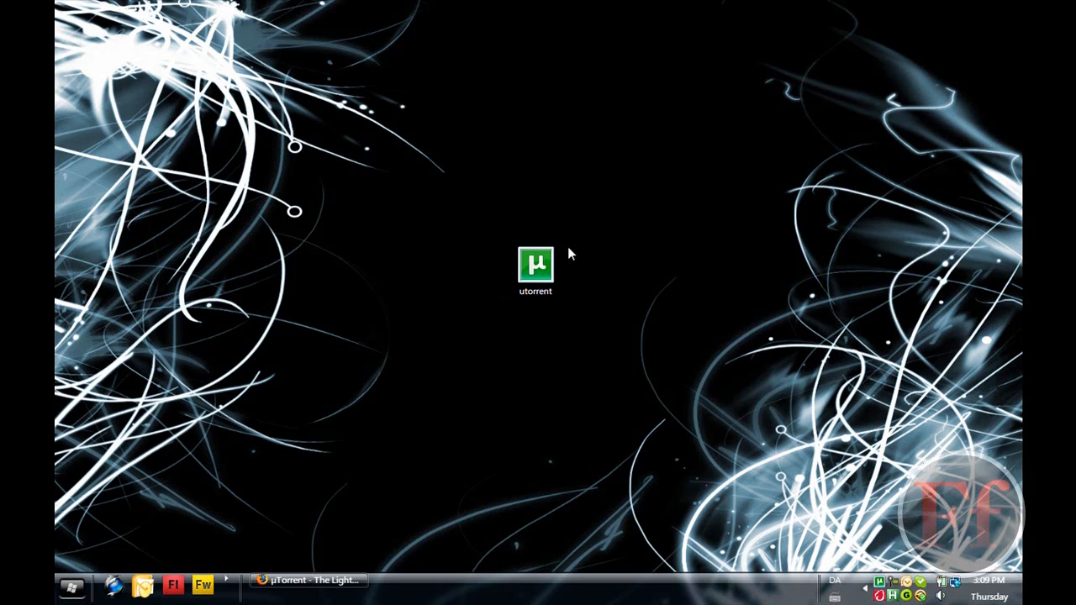
mouse_move(571, 242)
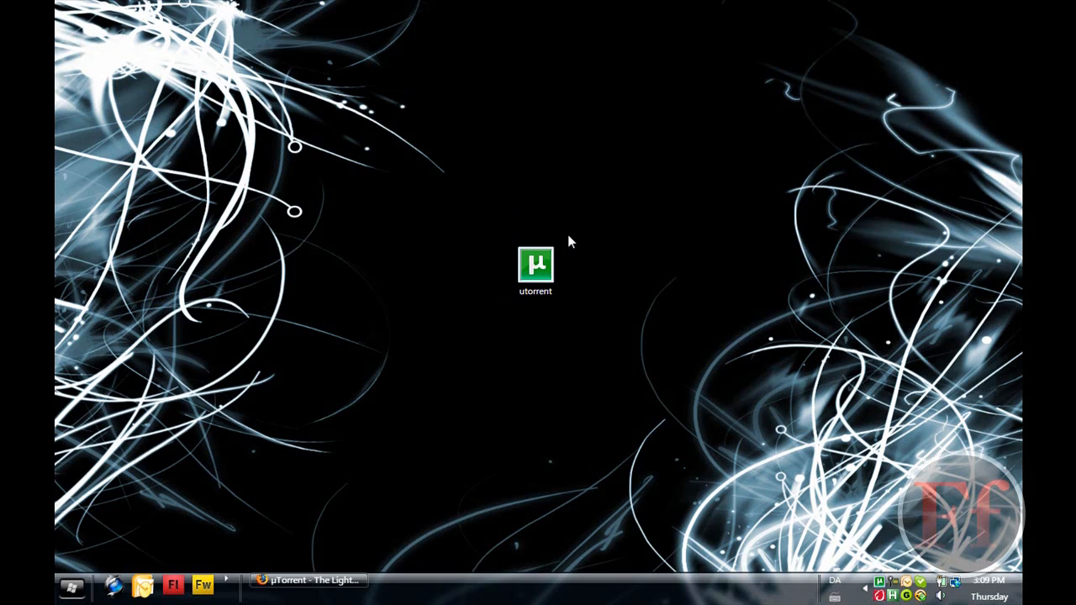
mouse_move(535, 269)
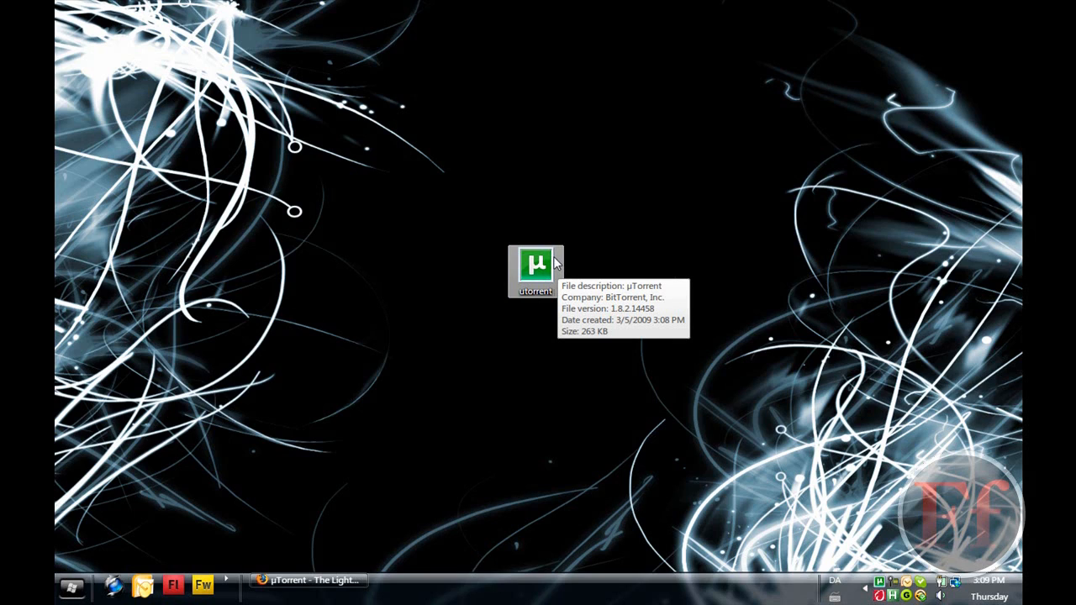
Step: Launch uTorrent 1.8.2 from the shortcut, allow it to run, and glance at Firefox
double_click(534, 265)
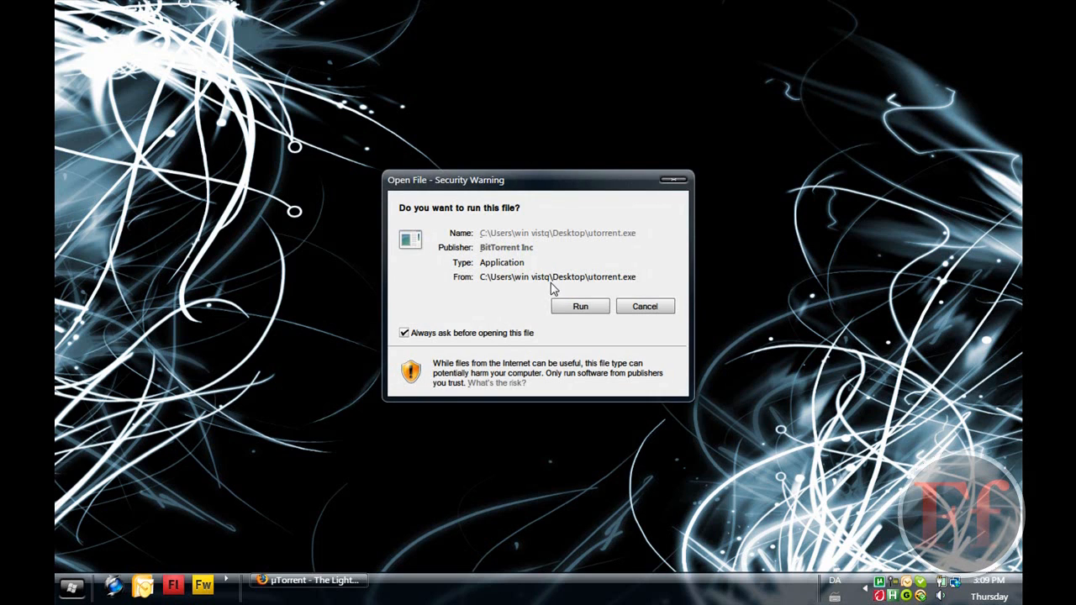
click(580, 306)
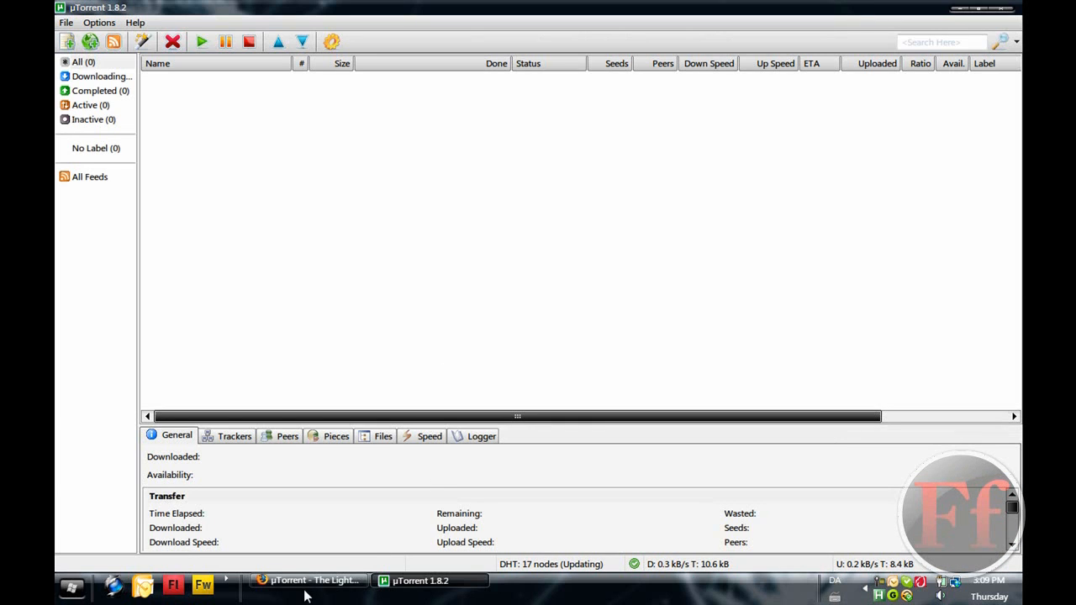
click(311, 579)
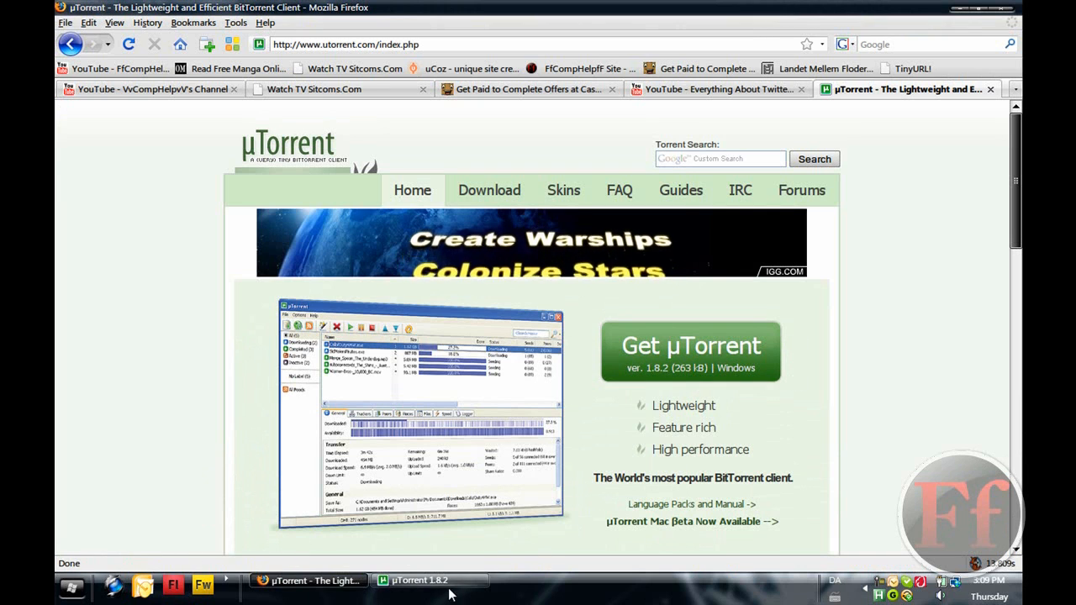
click(431, 580)
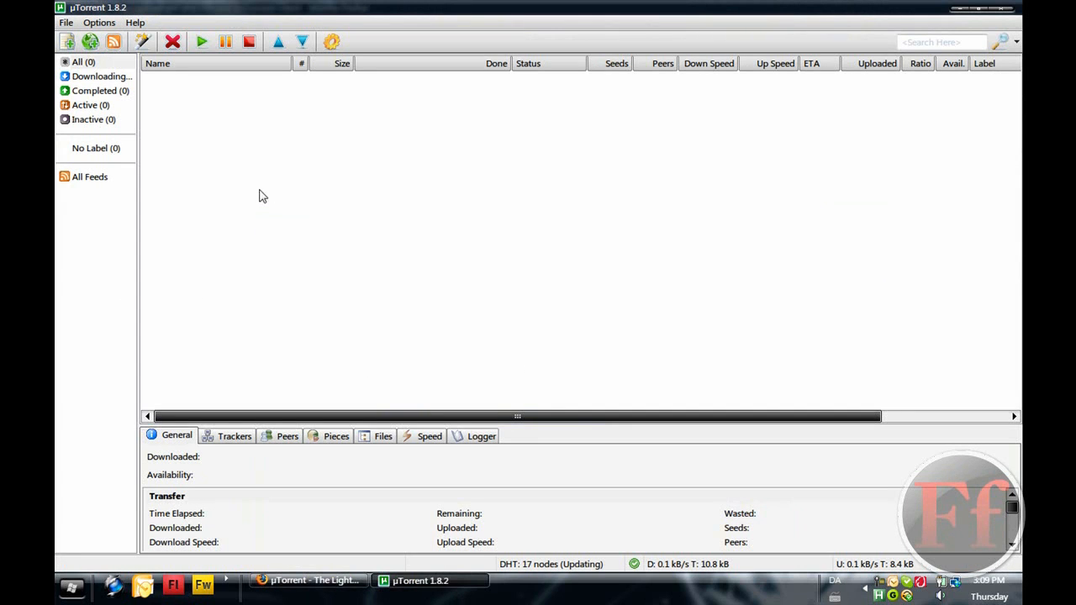
mouse_move(221, 109)
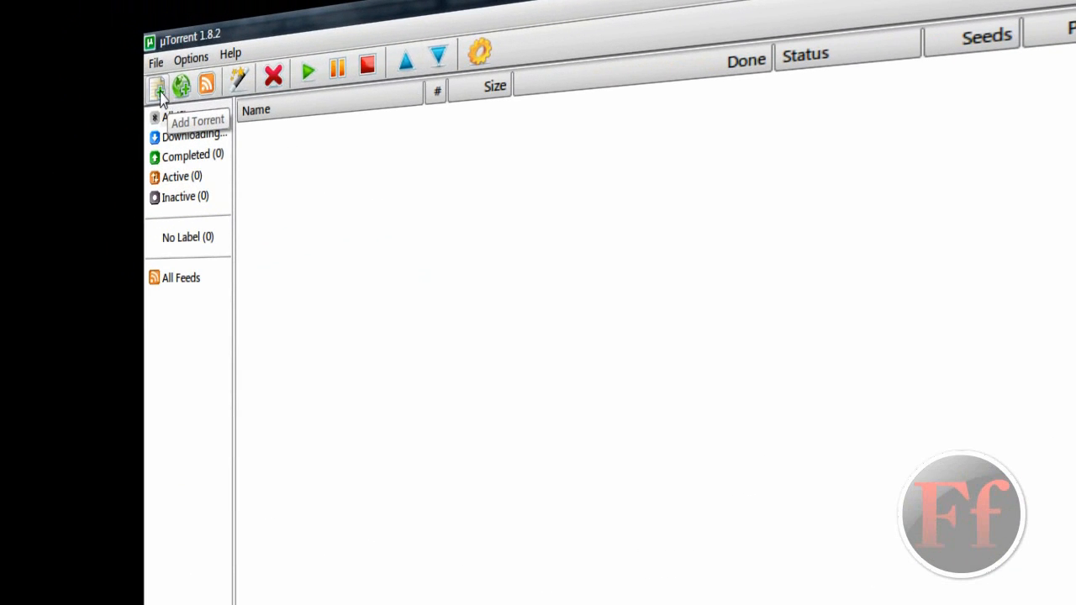
click(159, 84)
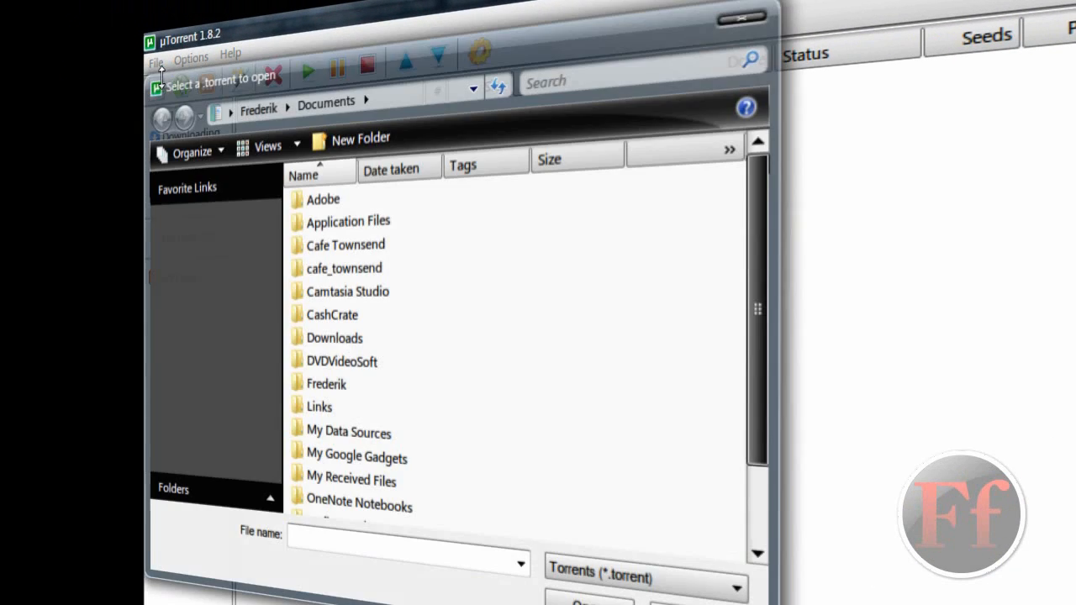
scroll(down, 3)
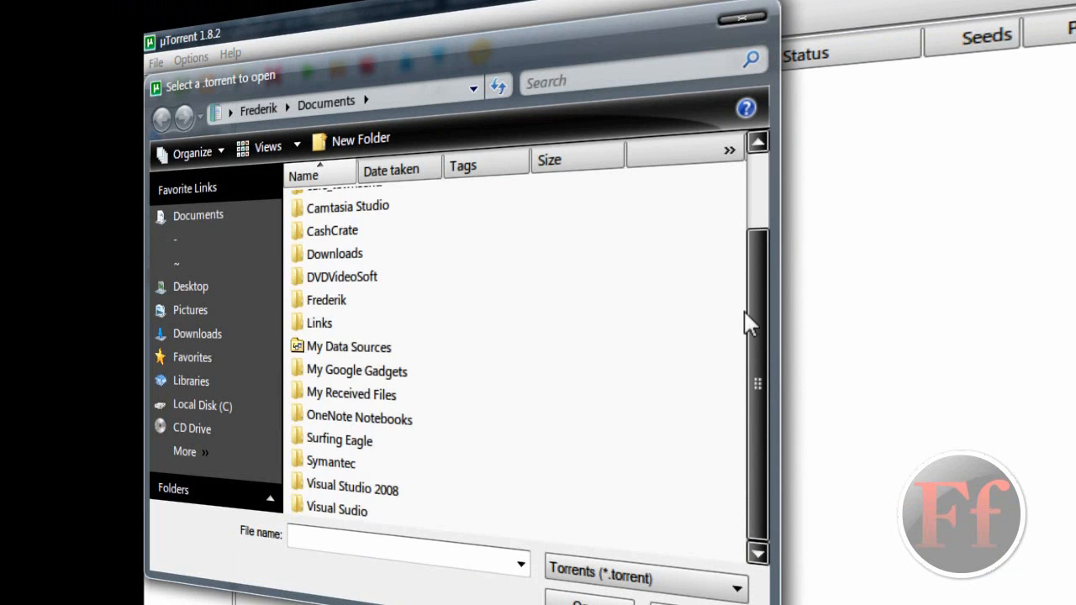
scroll(up, 3)
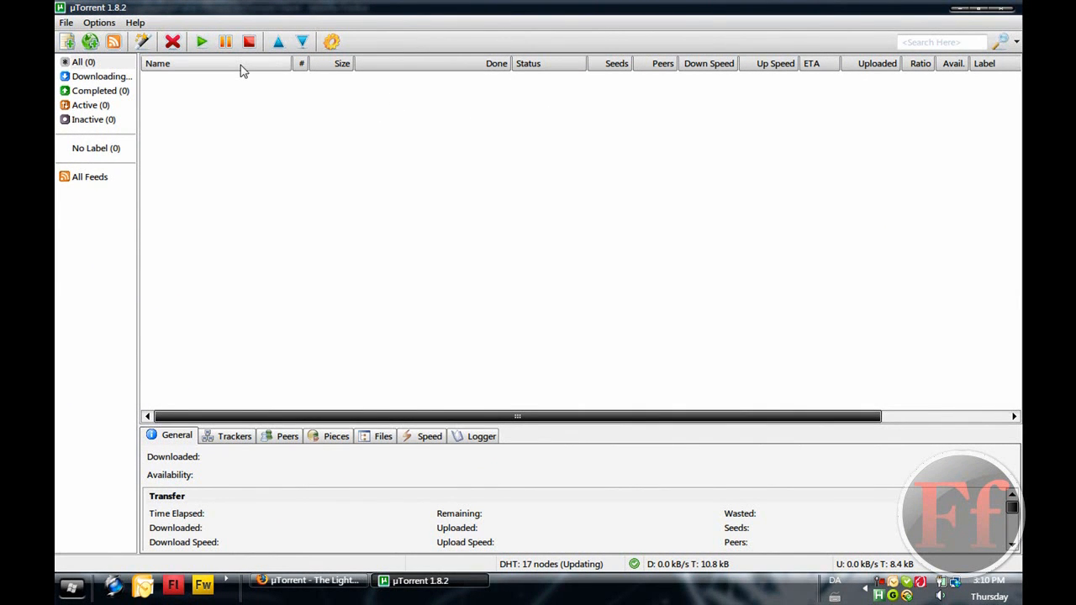
mouse_move(250, 139)
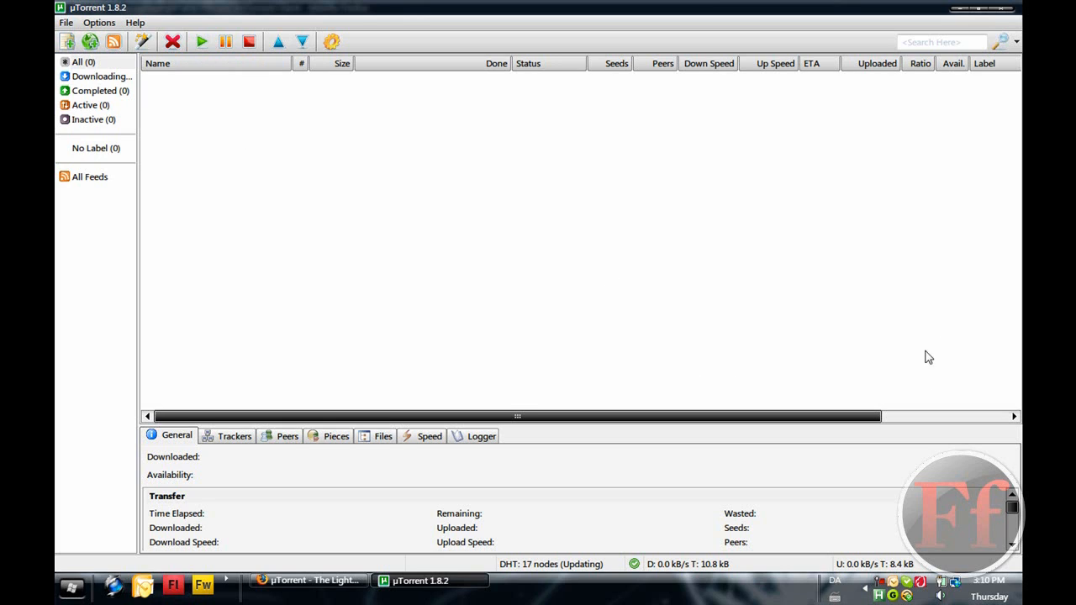
mouse_move(860, 324)
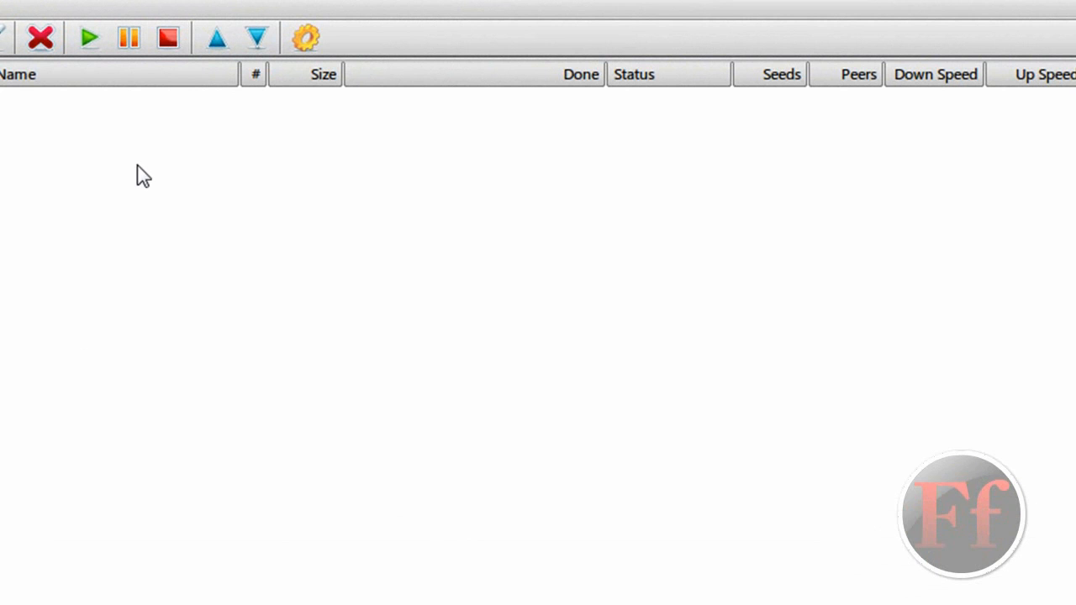
mouse_move(206, 182)
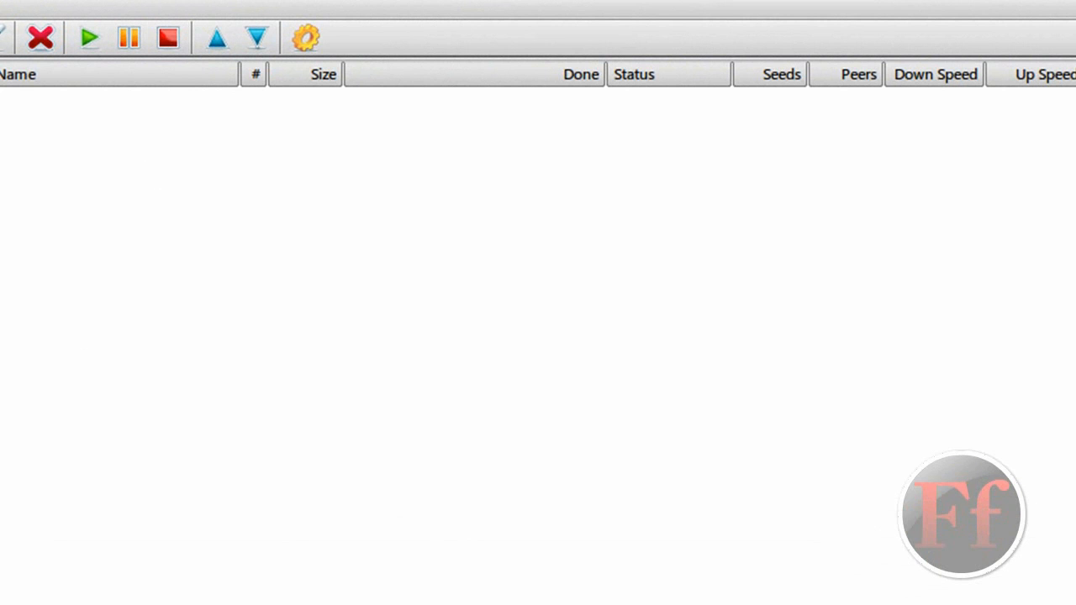
Step: Check the uTorrent File menu, then open Control Panel from the Start menu
click(23, 37)
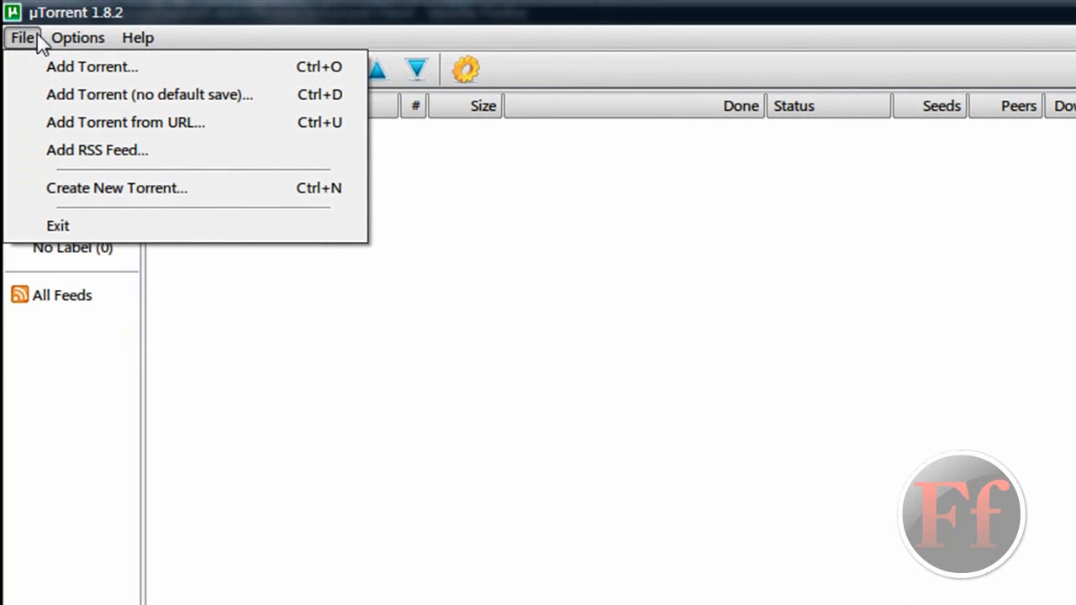
click(77, 37)
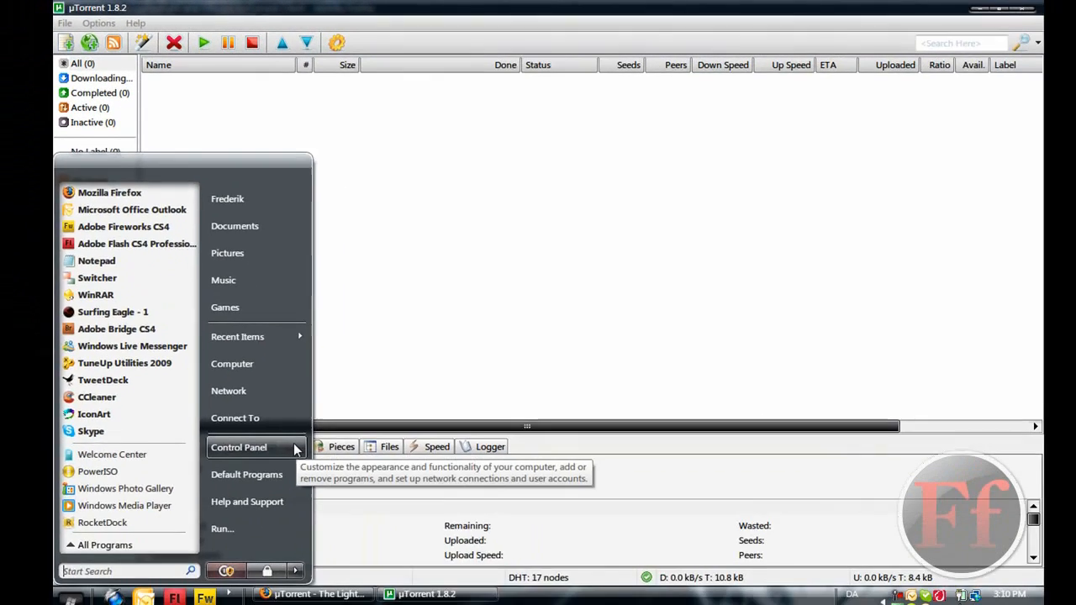
click(238, 447)
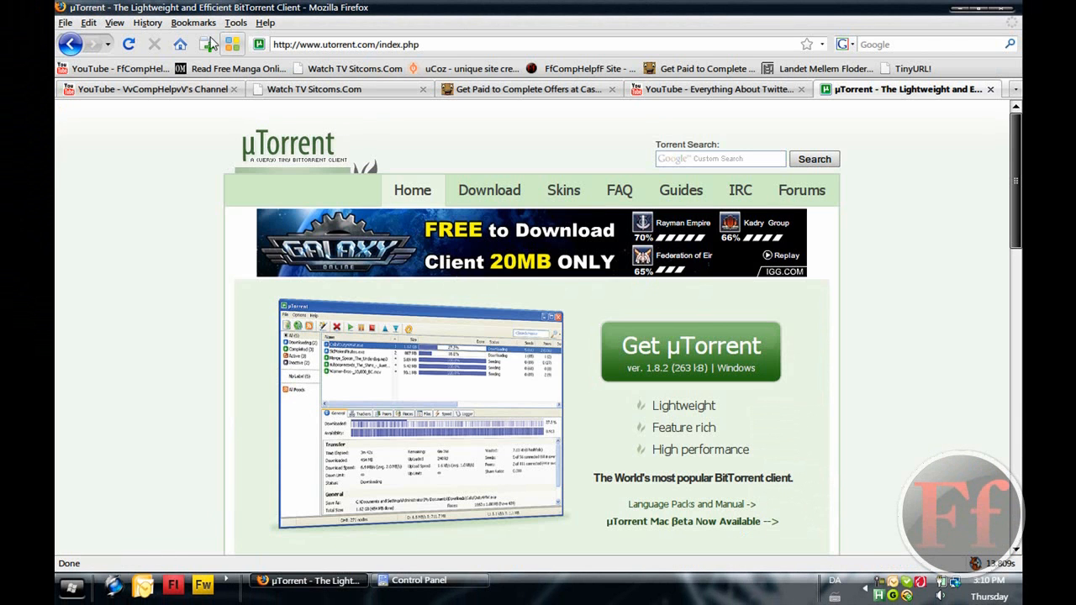
Step: Load the router's Status page at 192.168.1.1 in a new Firefox tab
click(206, 44)
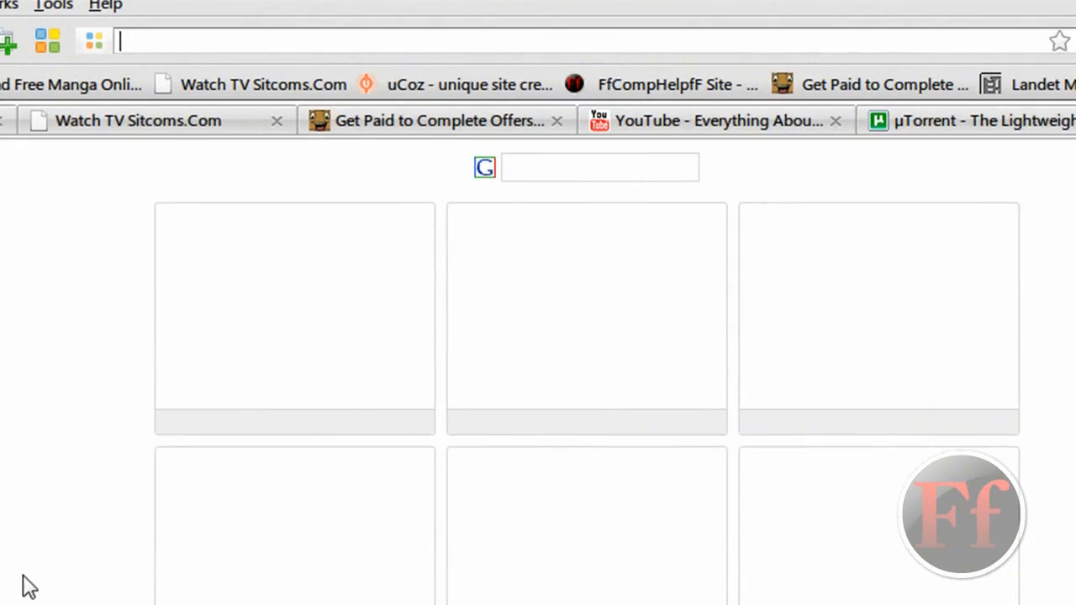
text(192.168.1.1/)
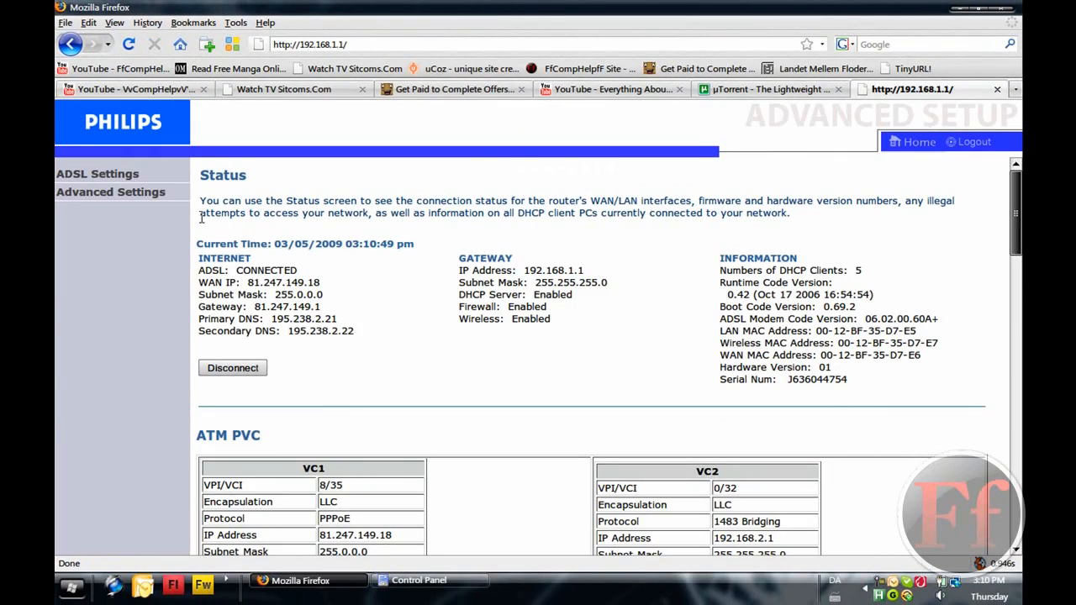
mouse_move(761, 237)
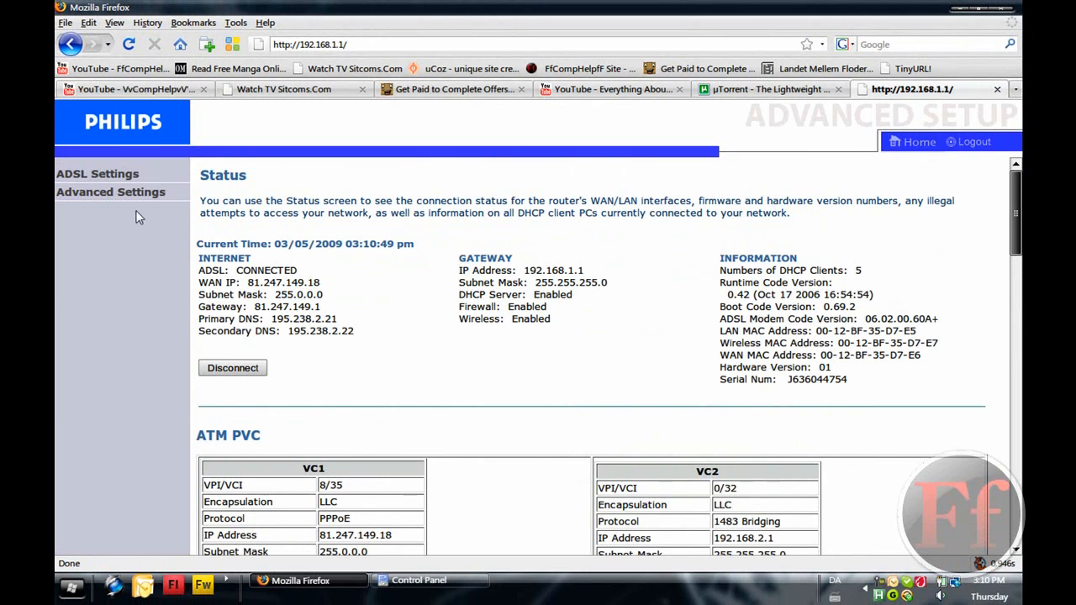
Step: Go through Advanced Settings and NAT to the Virtual Server rules for 45671
click(110, 192)
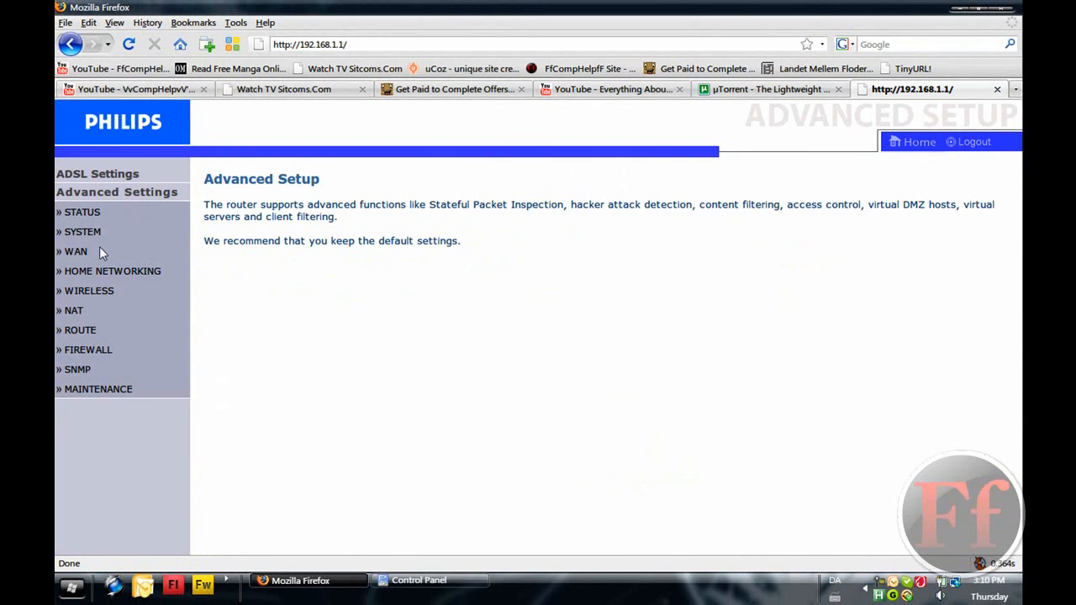
click(89, 290)
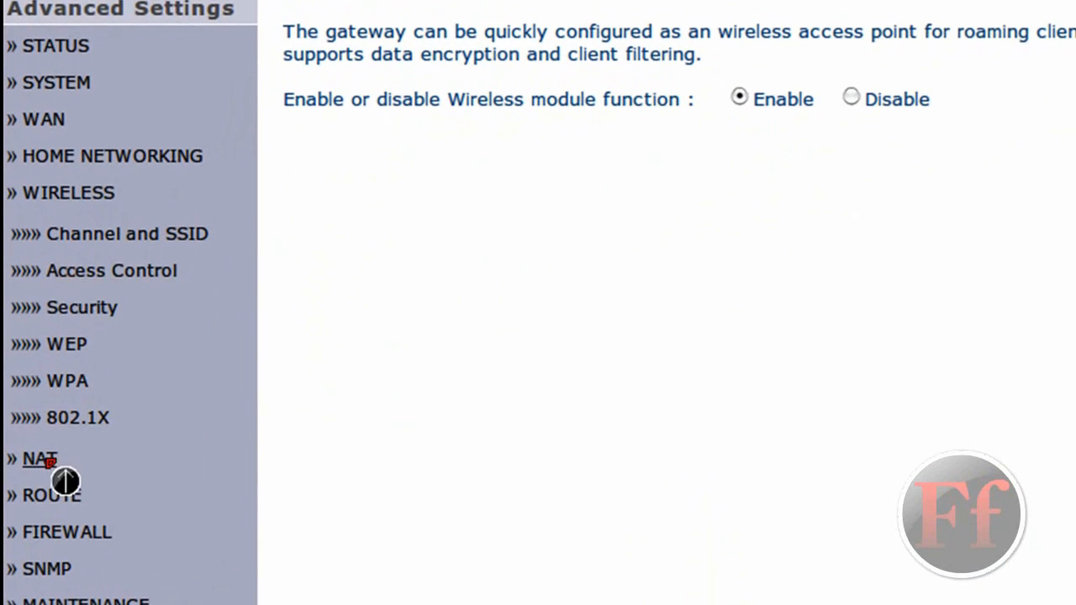
click(37, 458)
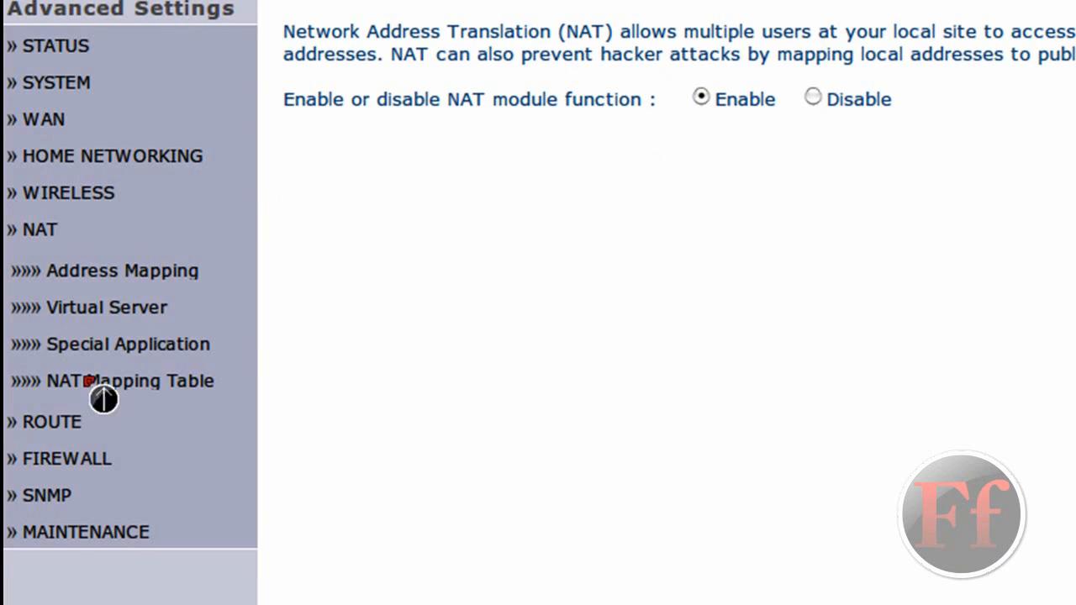
click(104, 307)
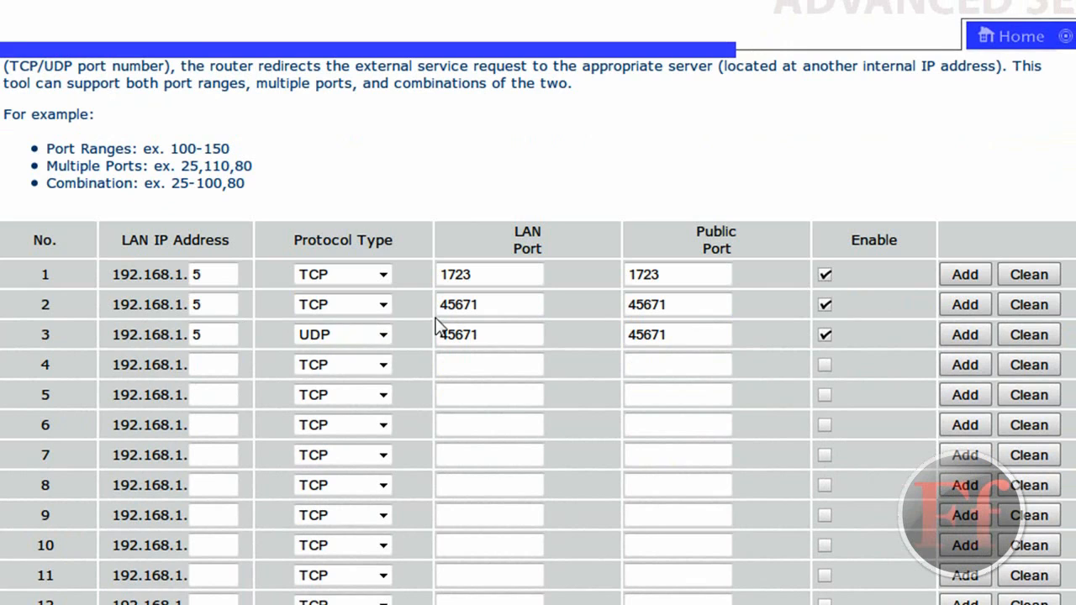
mouse_move(599, 331)
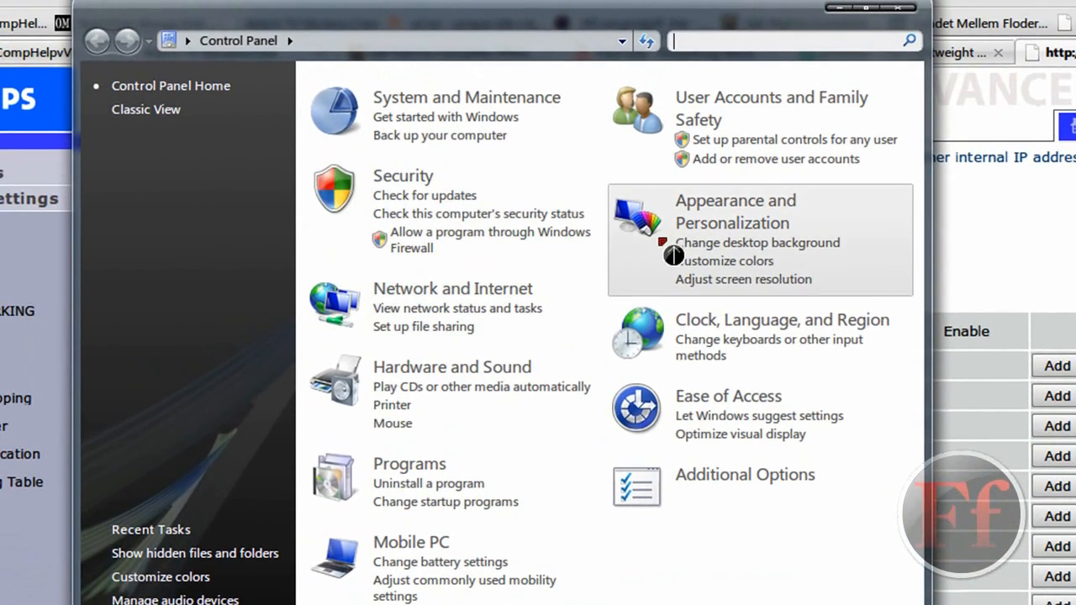
mouse_move(702, 222)
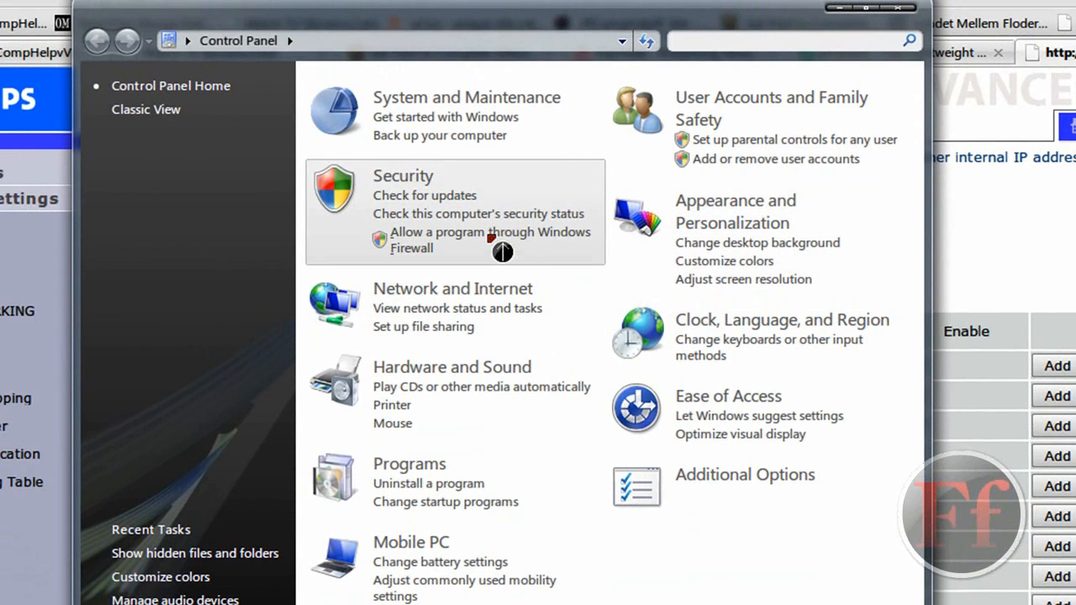
mouse_move(194, 115)
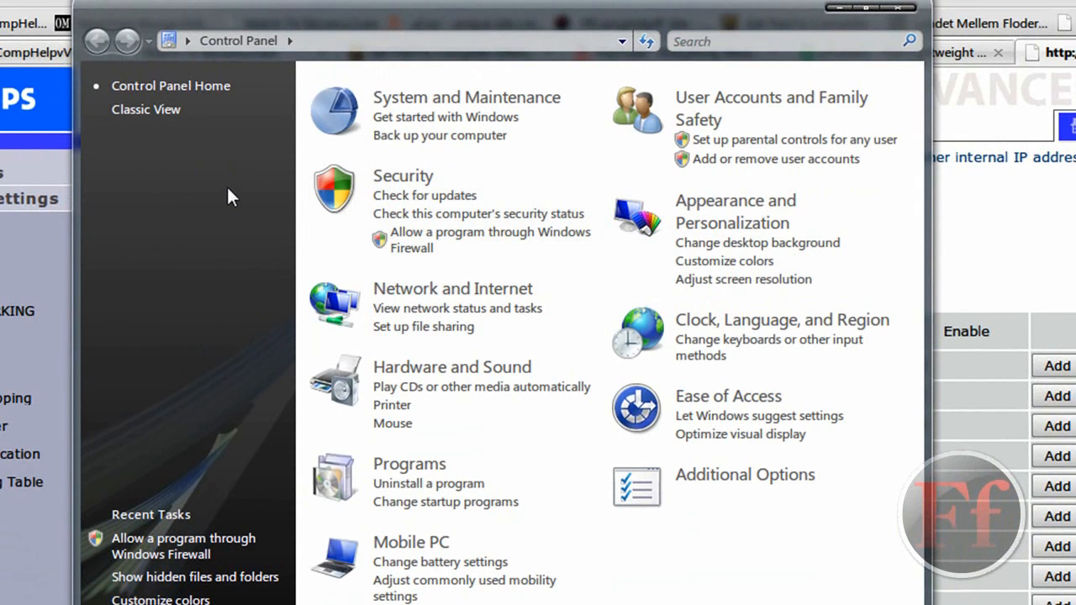
mouse_move(262, 365)
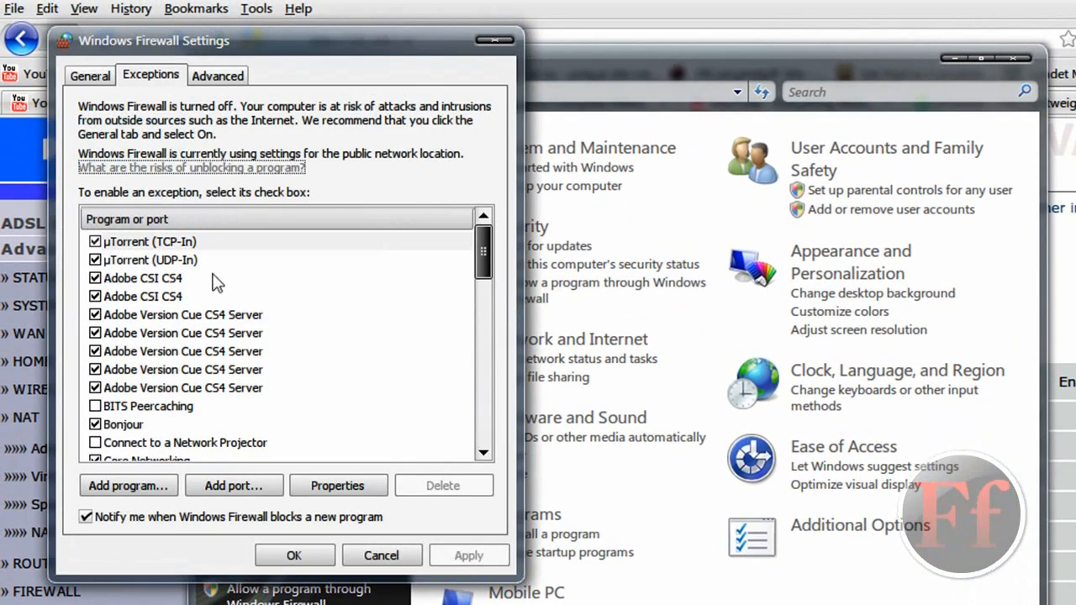
Step: Add a Windows Firewall TCP port exception named uTorrent for port 45671
click(149, 241)
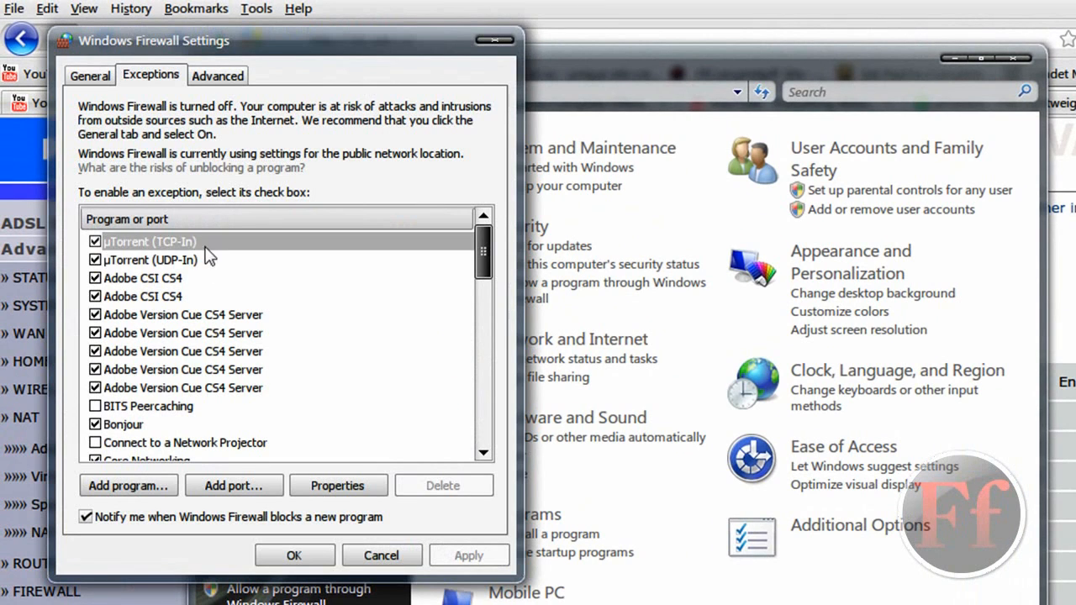
mouse_move(139, 519)
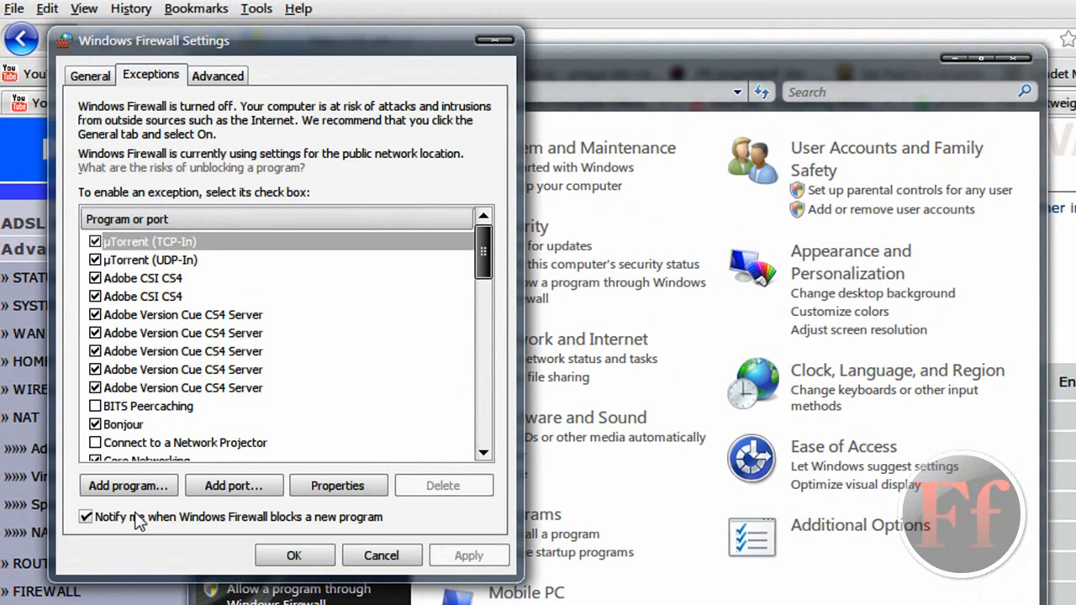
click(234, 485)
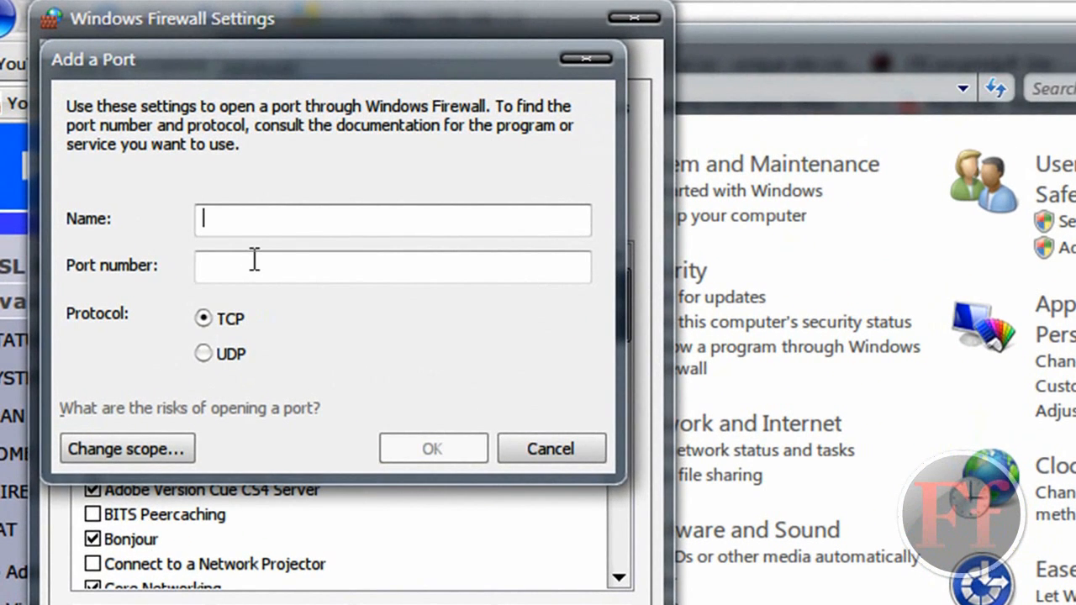
text(uTorrent)
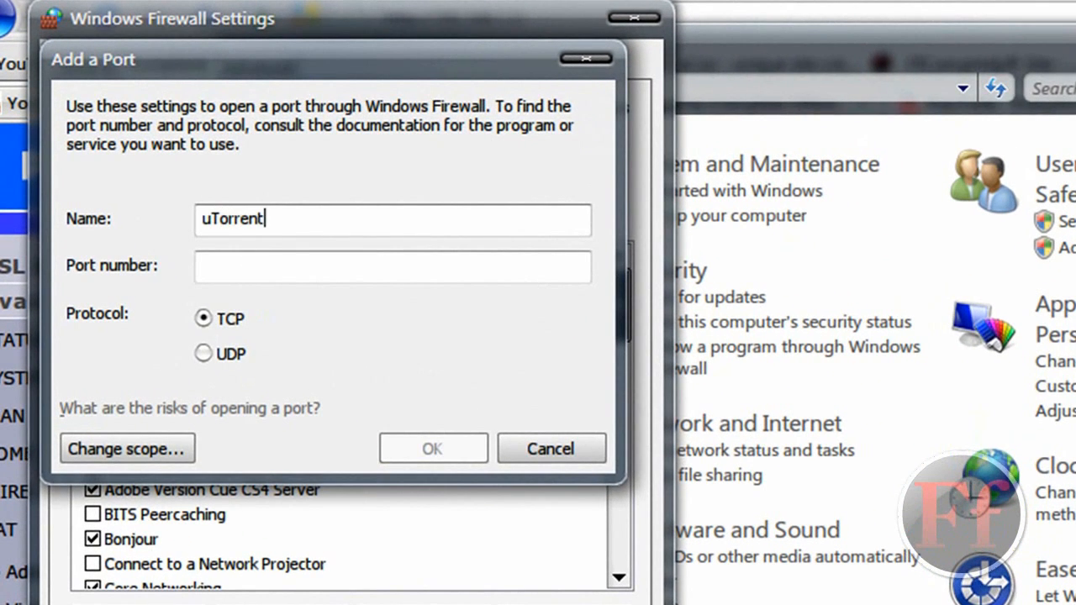
mouse_move(963, 550)
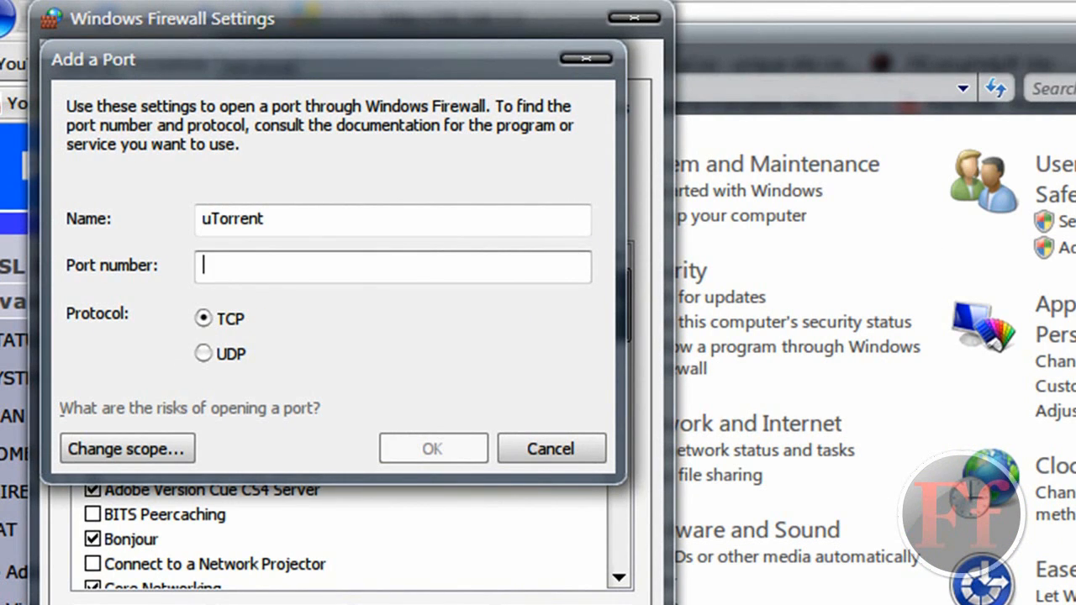
text(45671)
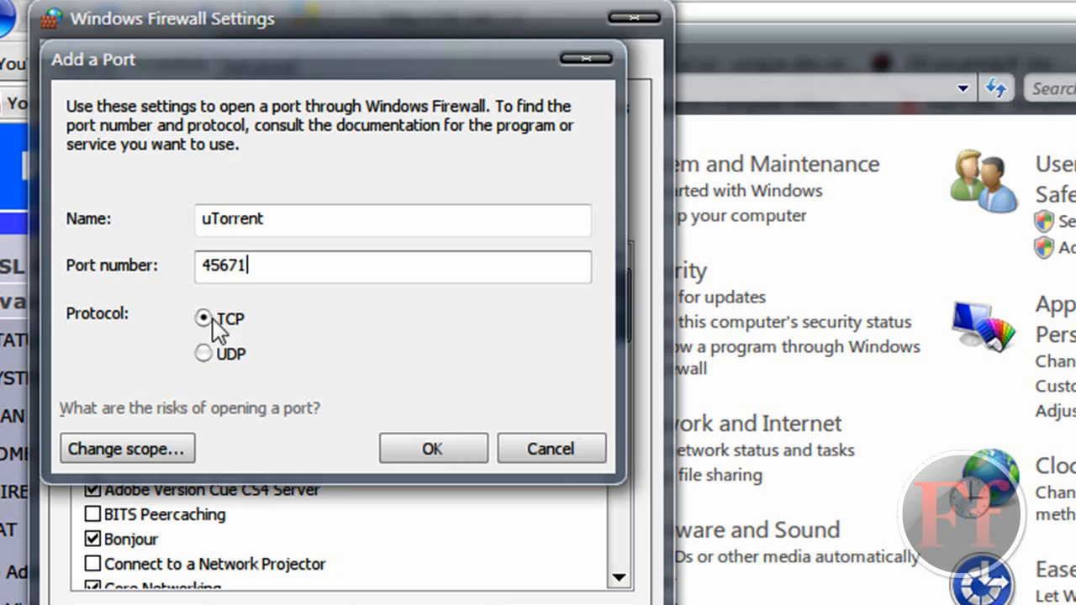
click(431, 448)
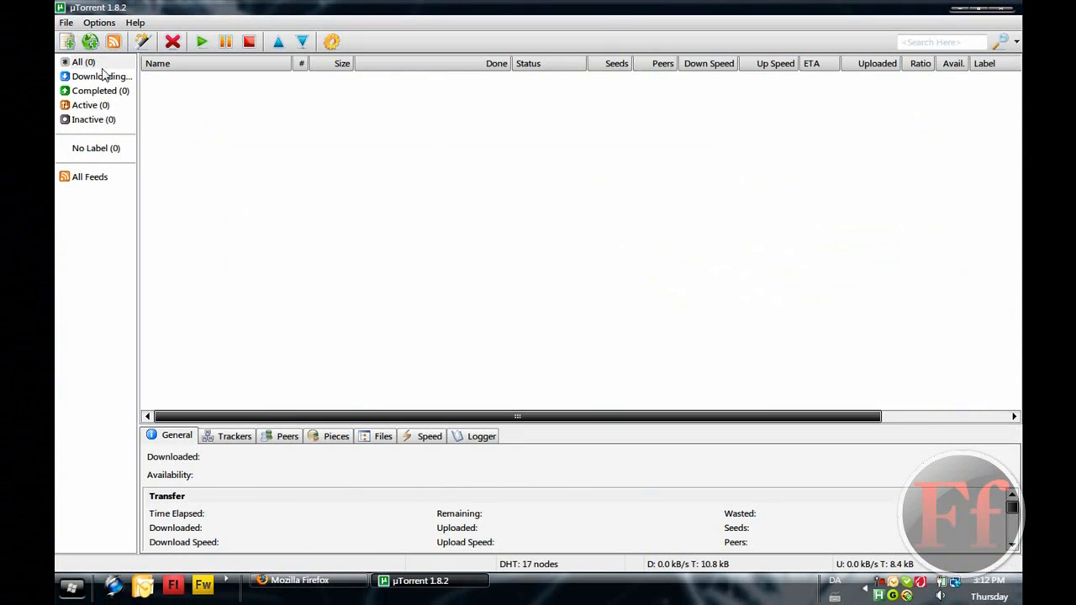
Step: Open Options > Preferences, confirm incoming port 45671, and show the Bandwidth page
click(99, 22)
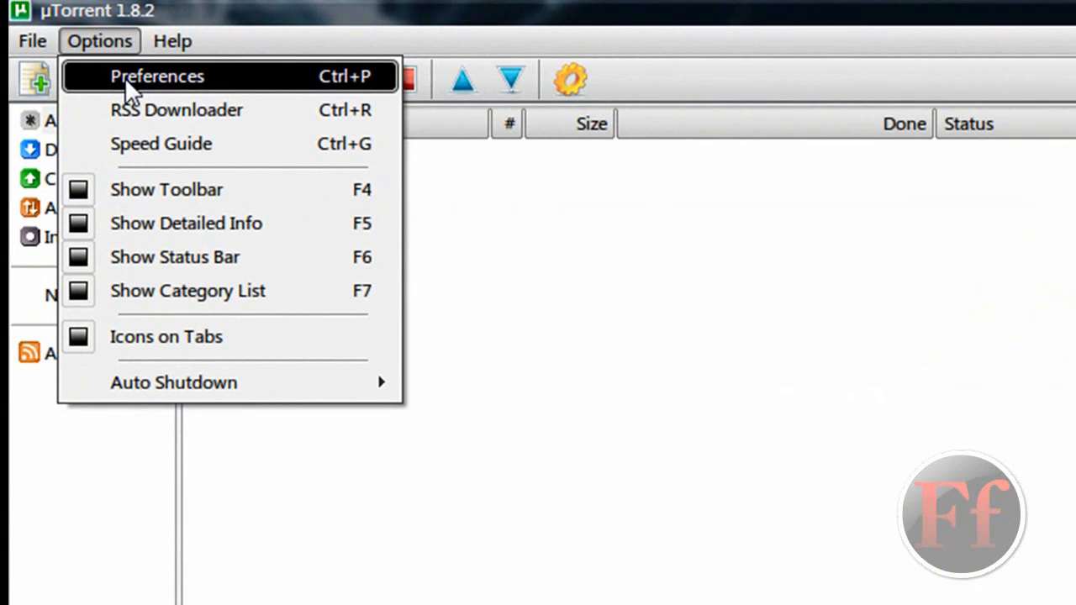
click(157, 76)
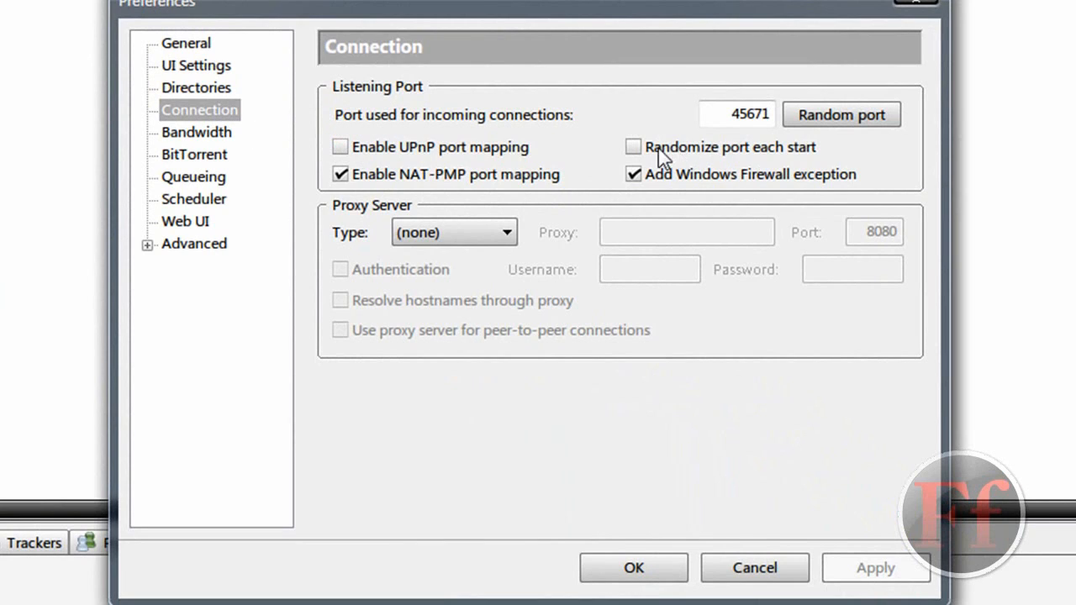
mouse_move(712, 158)
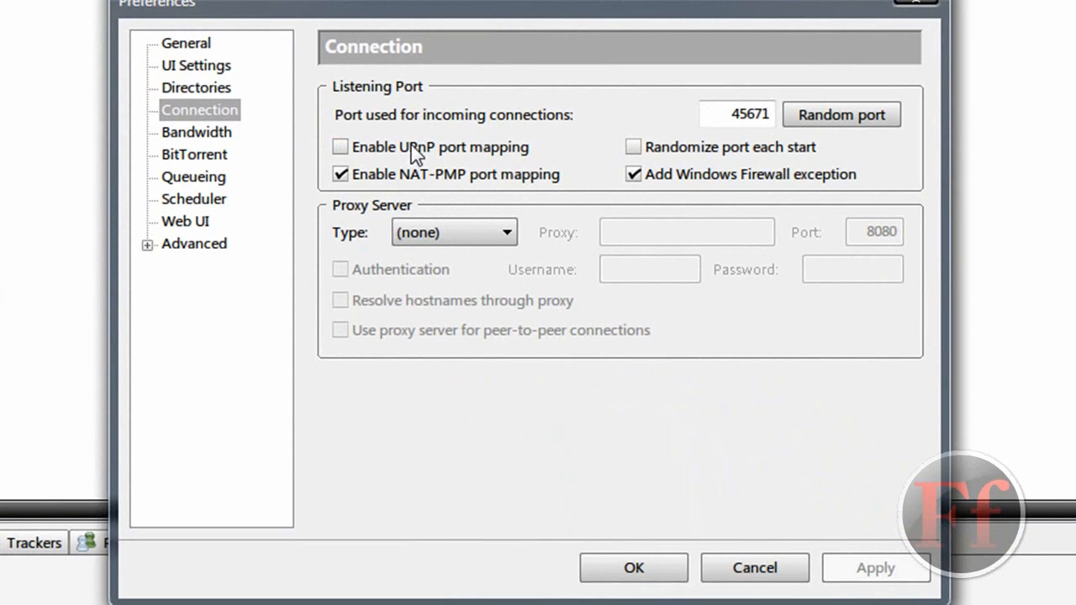
mouse_move(395, 168)
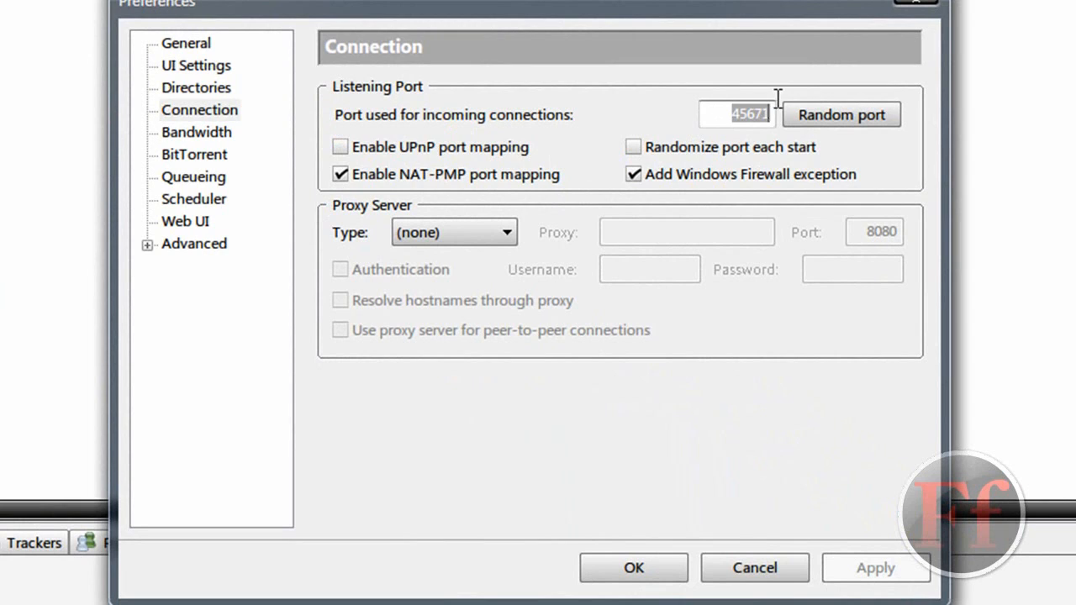
mouse_move(220, 143)
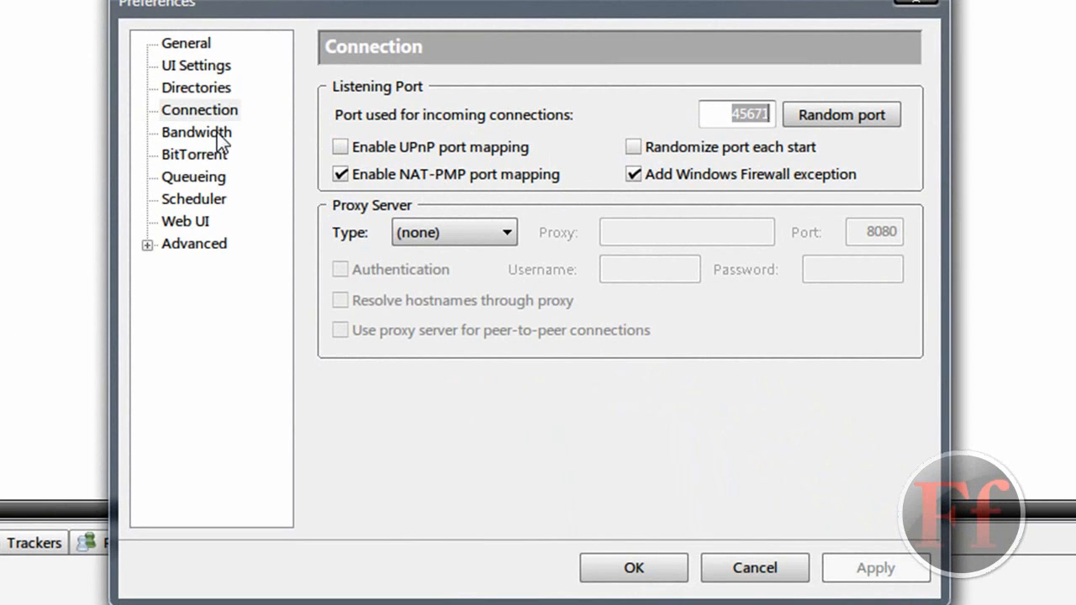
click(196, 132)
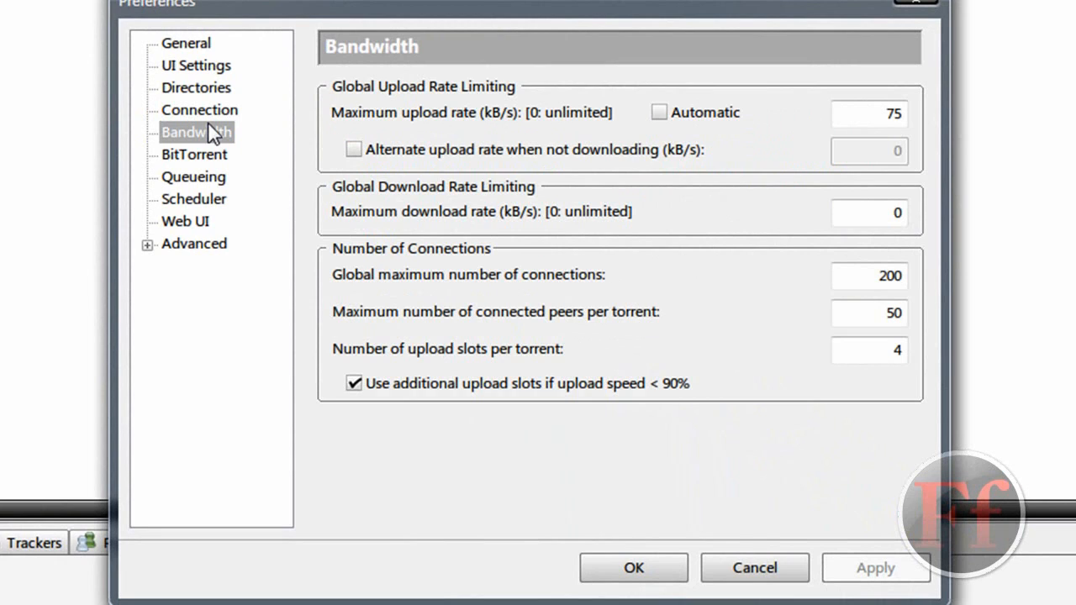
Step: Set the maximum upload rate to 75 kB/s and close Preferences
click(200, 109)
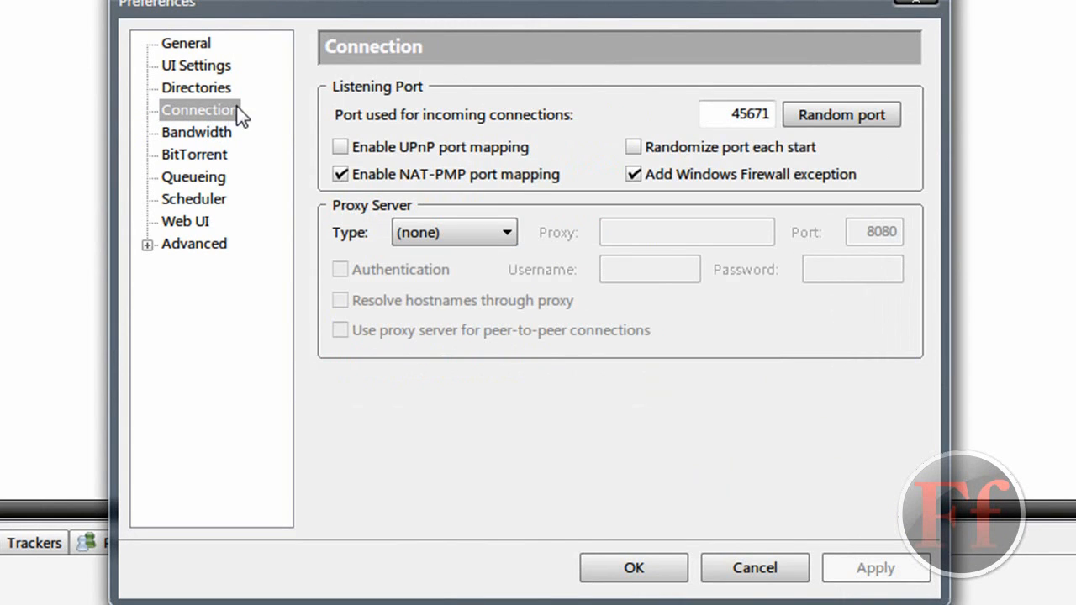
click(196, 132)
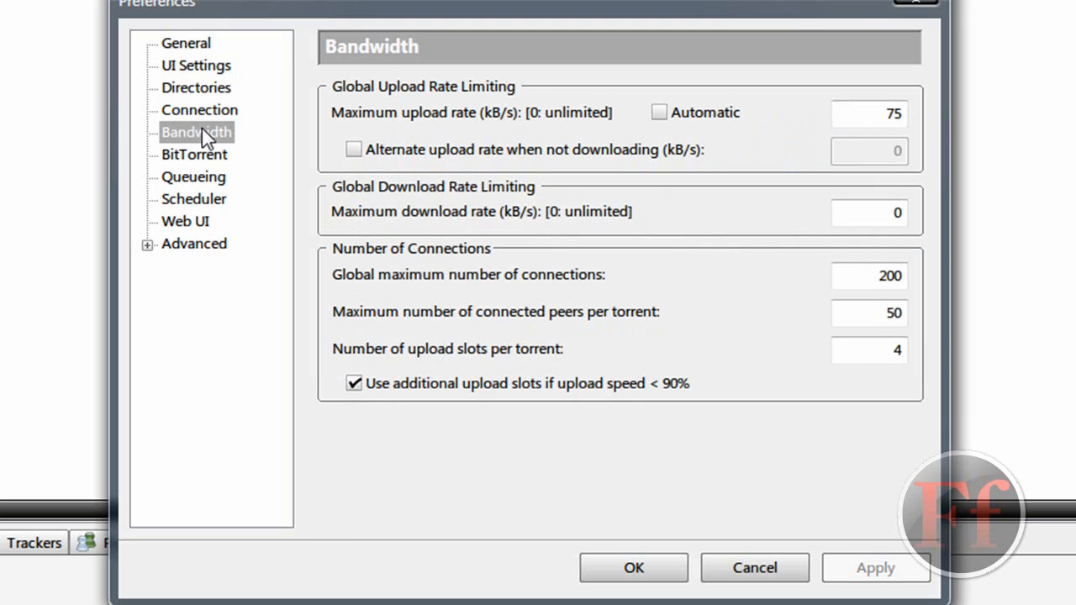
mouse_move(430, 95)
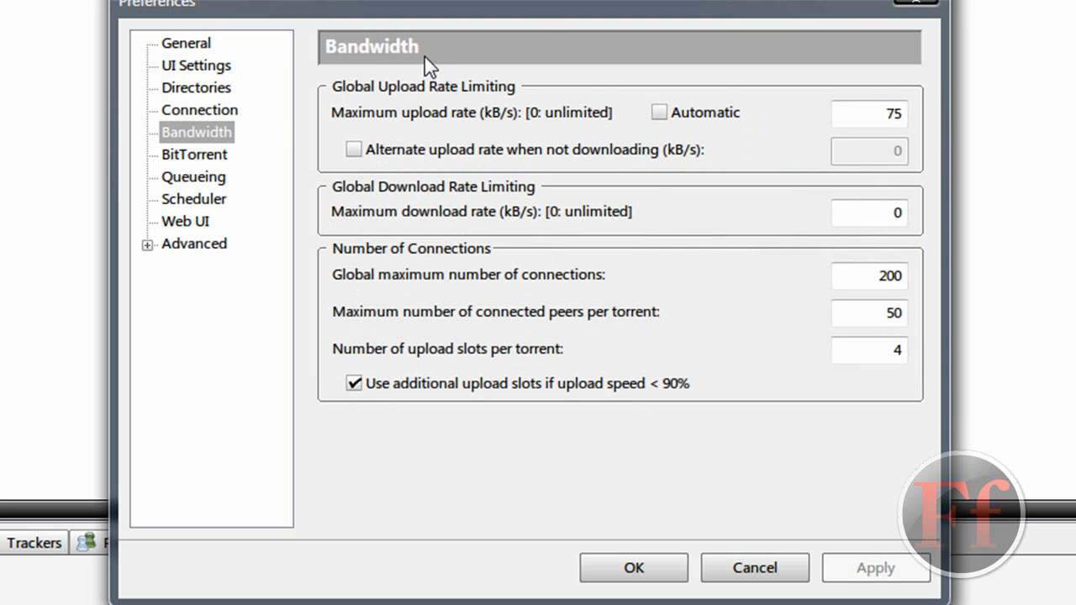
mouse_move(972, 305)
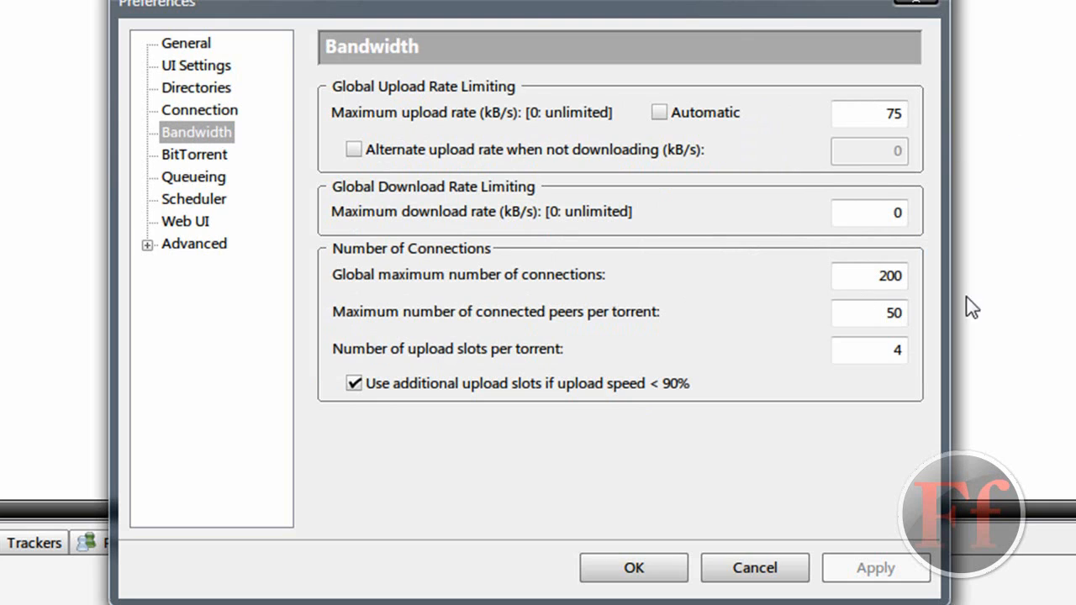
mouse_move(1068, 378)
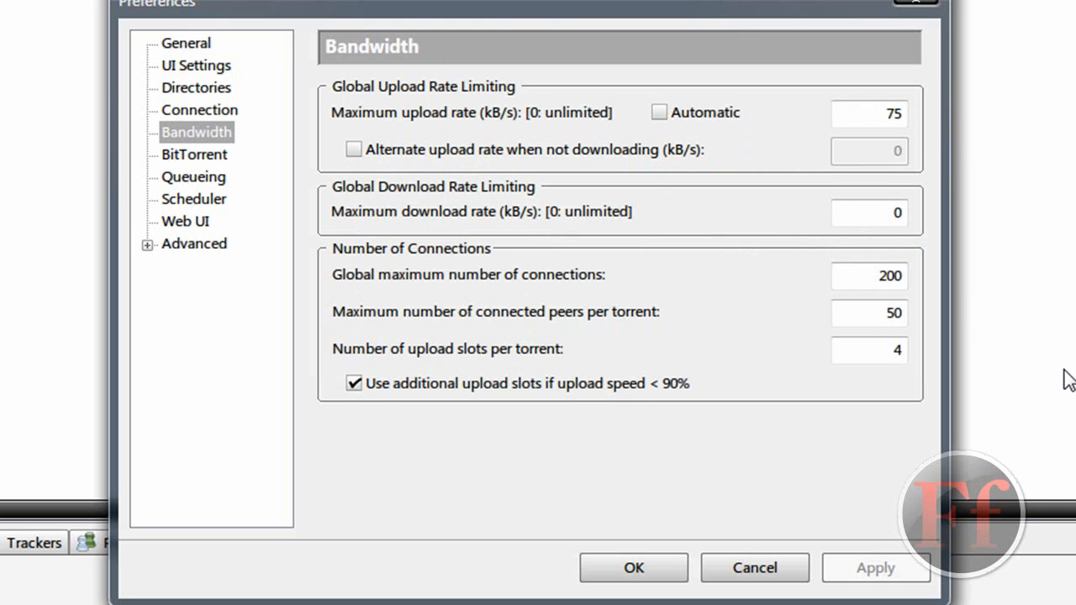
mouse_move(988, 202)
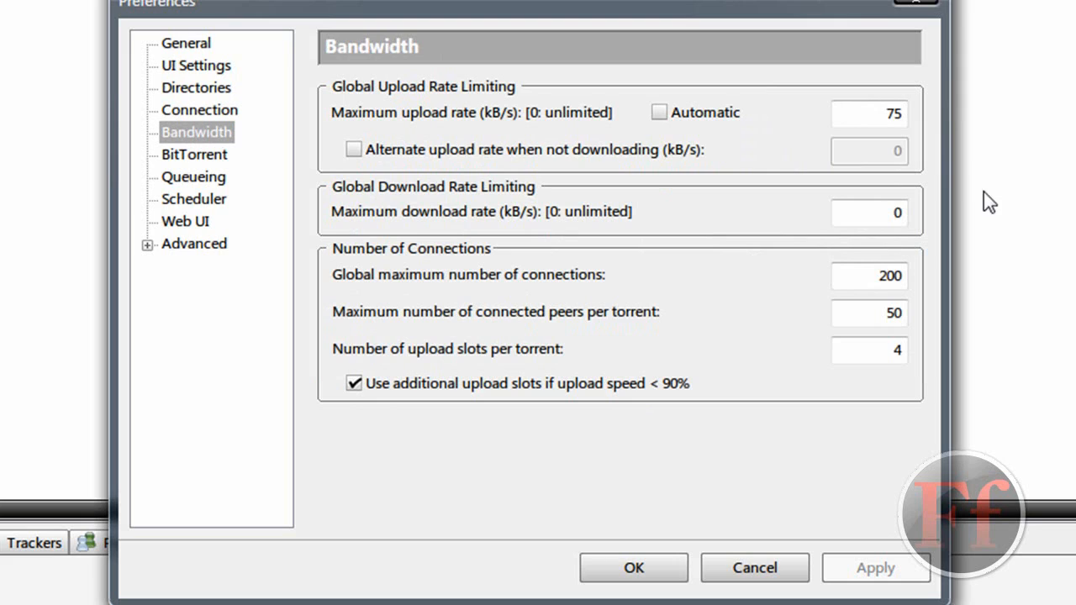
mouse_move(922, 111)
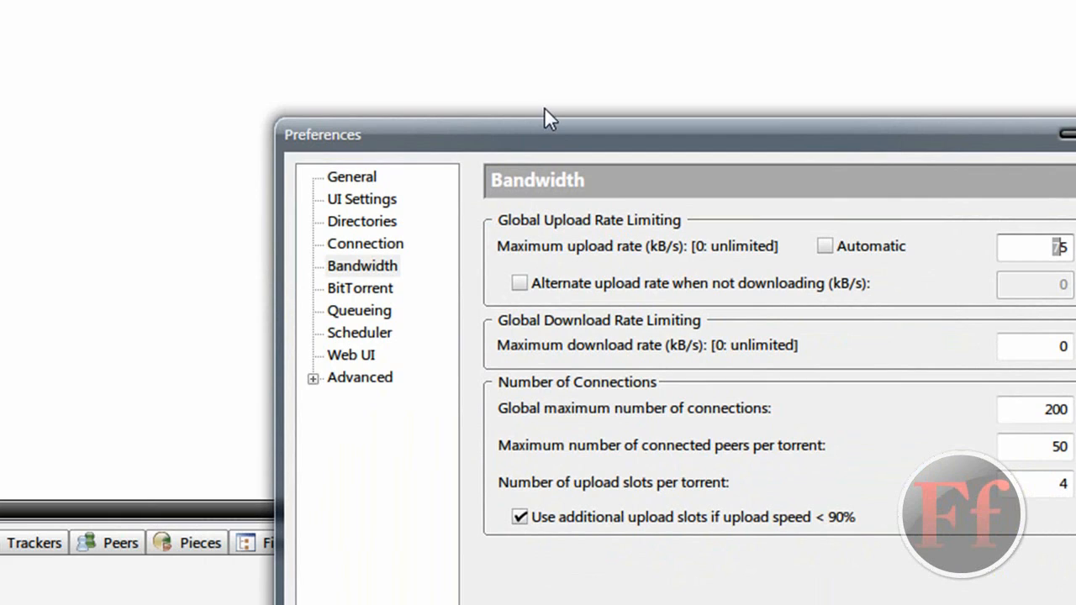
mouse_move(542, 95)
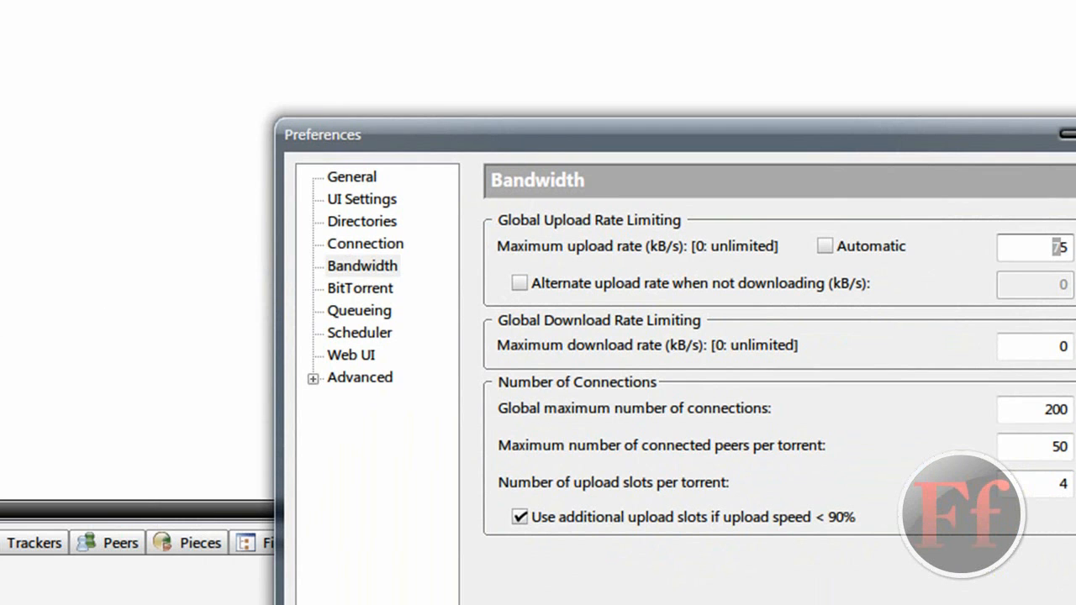
drag(322, 134, 234, 12)
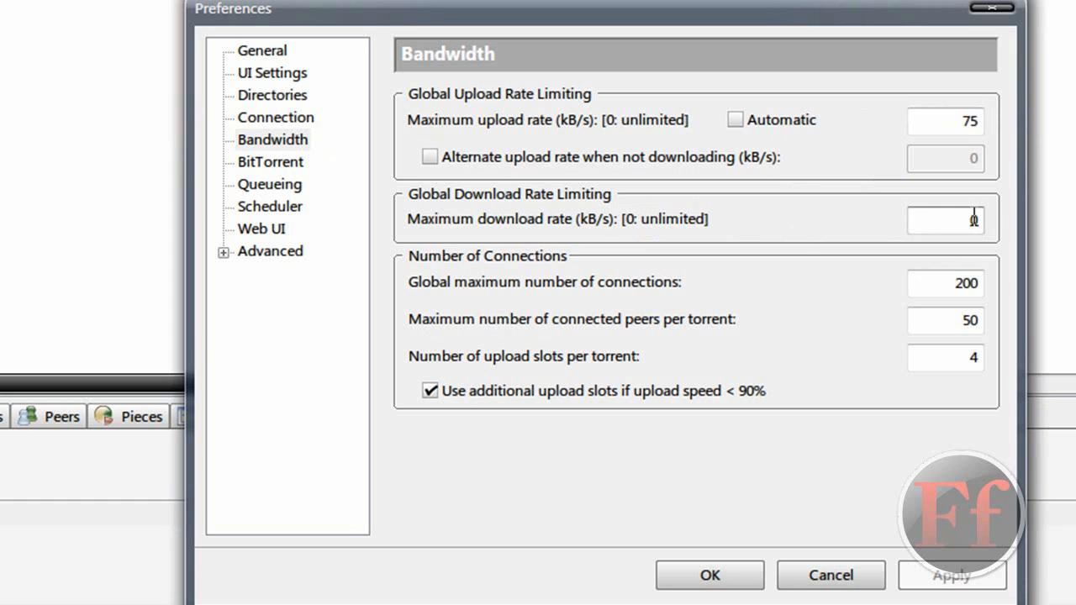
mouse_move(987, 301)
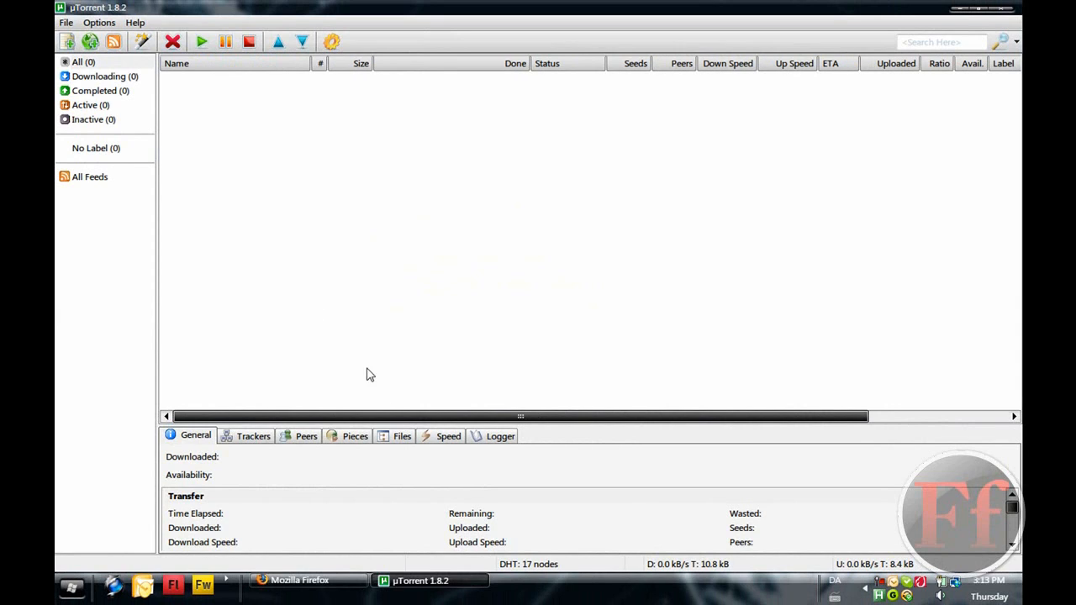
mouse_move(388, 267)
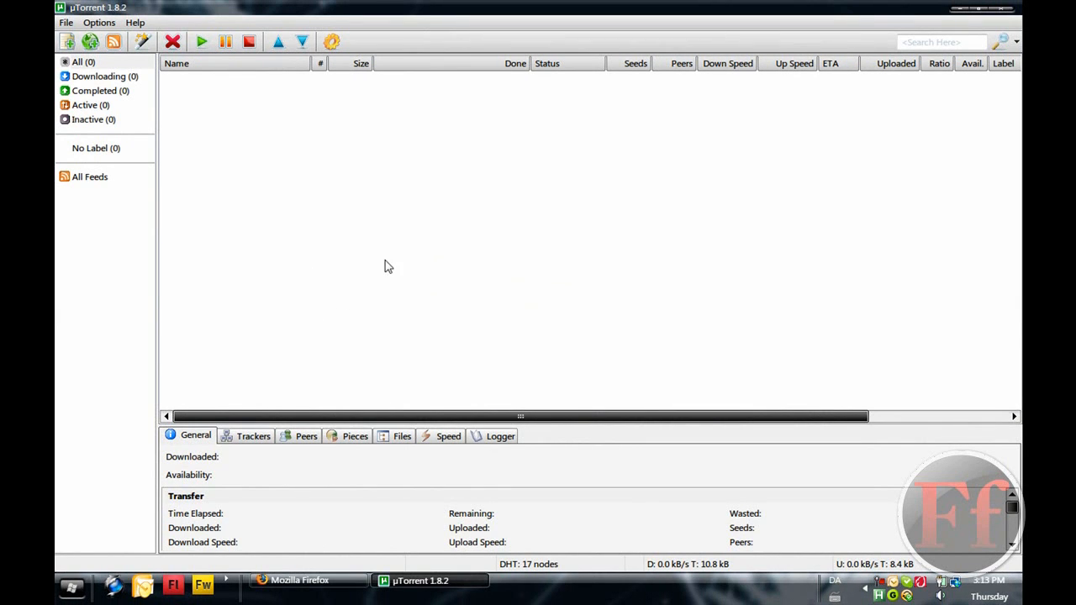
mouse_move(660, 63)
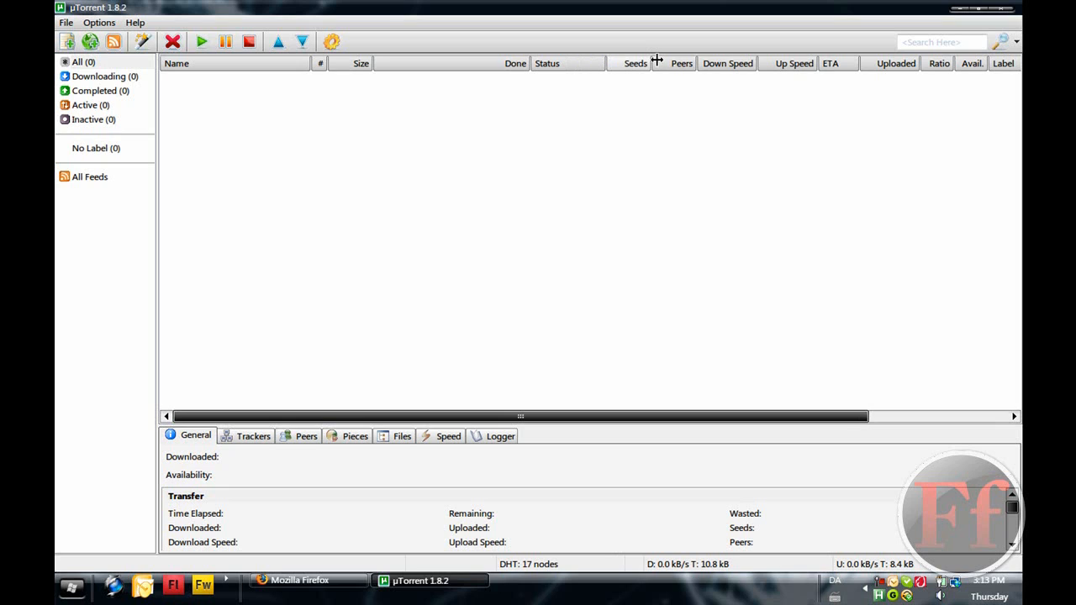
mouse_move(436, 366)
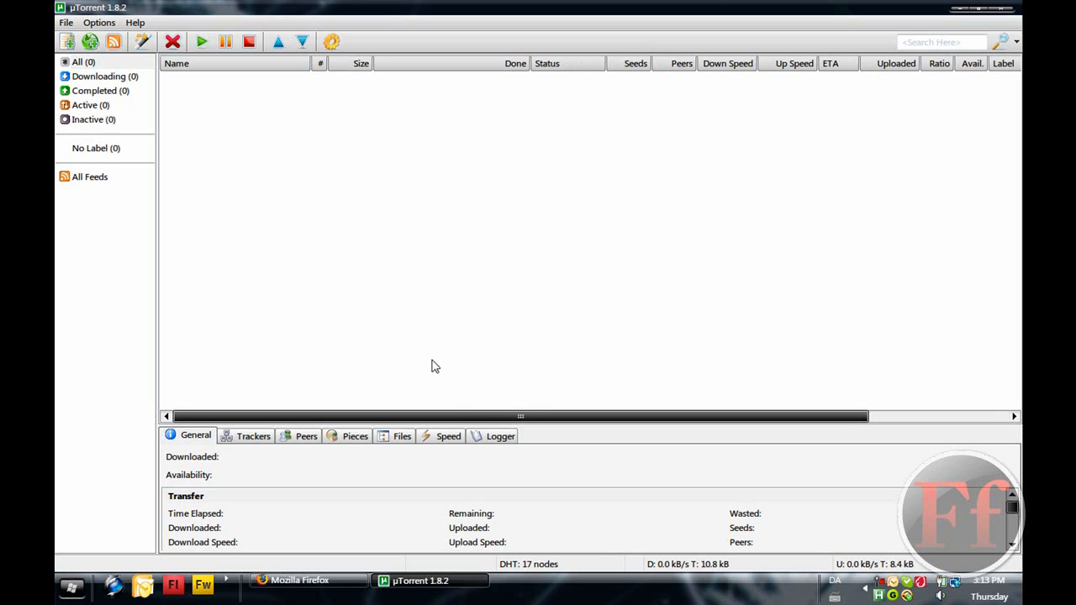
mouse_move(144, 41)
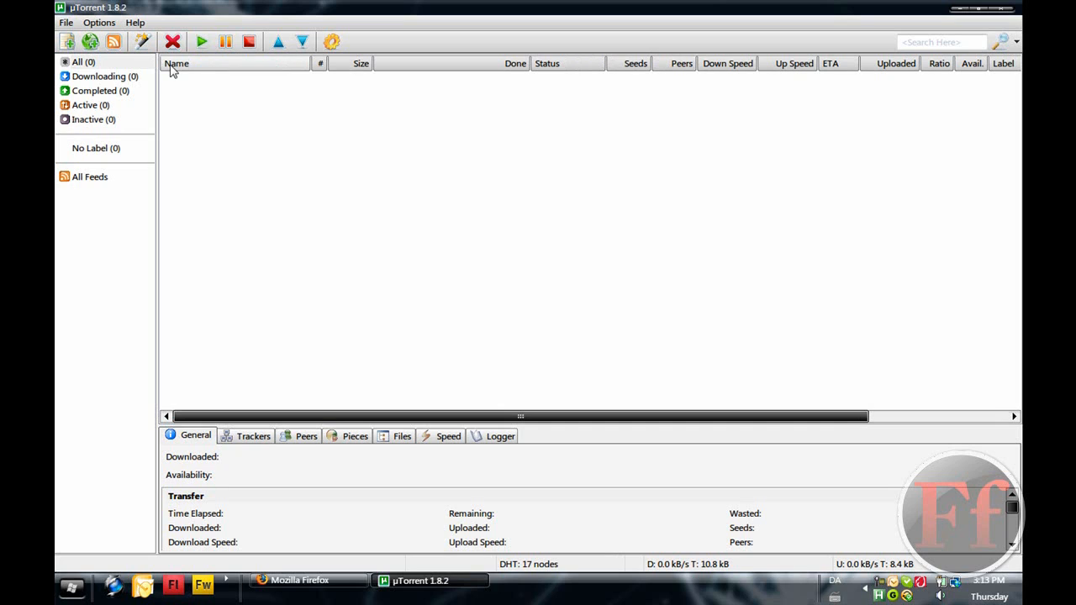
mouse_move(173, 42)
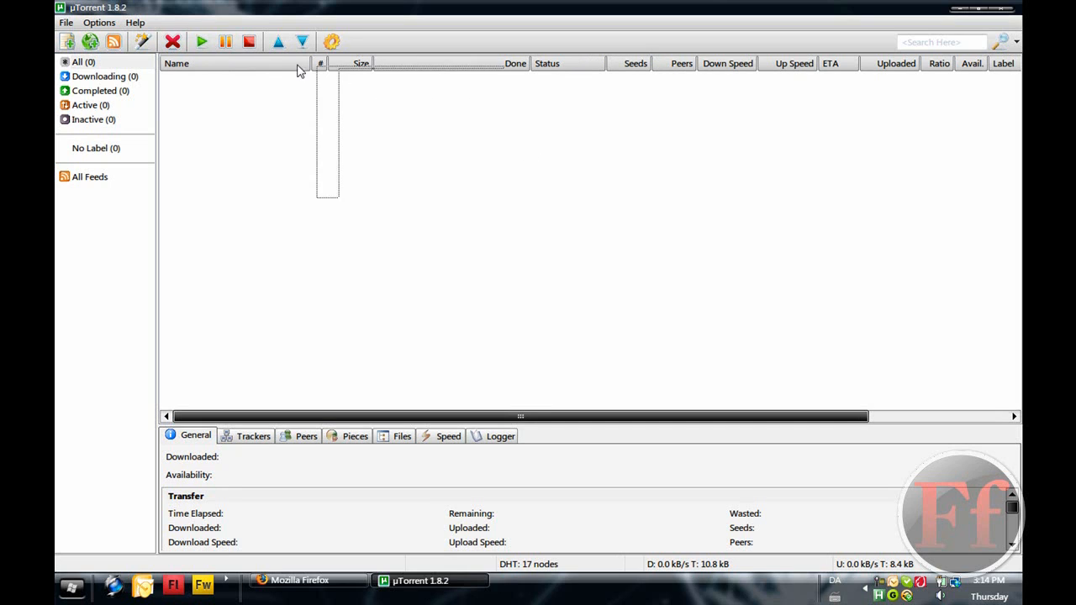
mouse_move(90, 41)
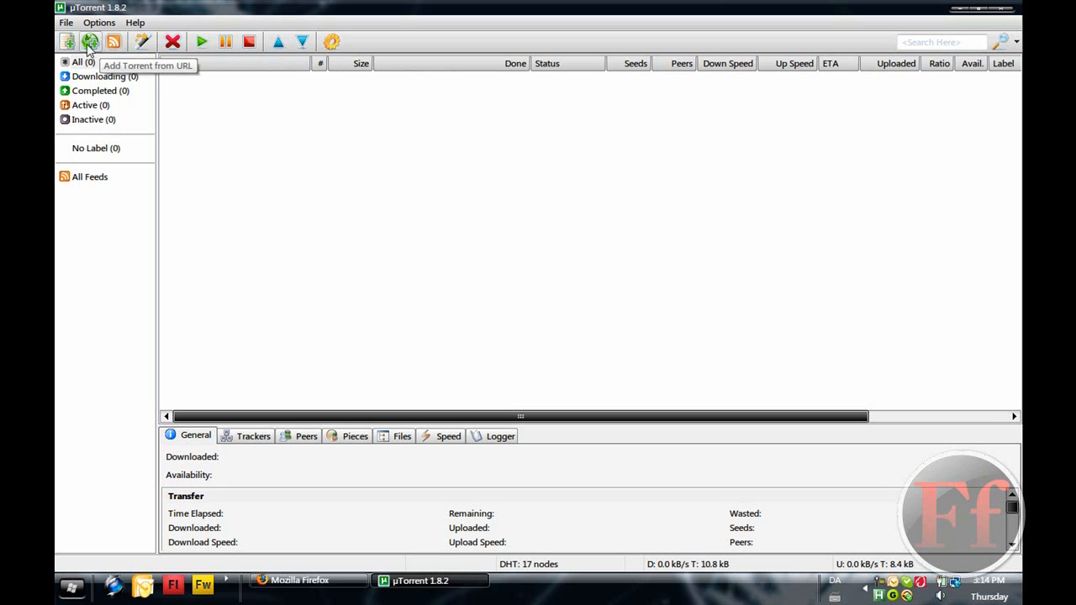
mouse_move(67, 42)
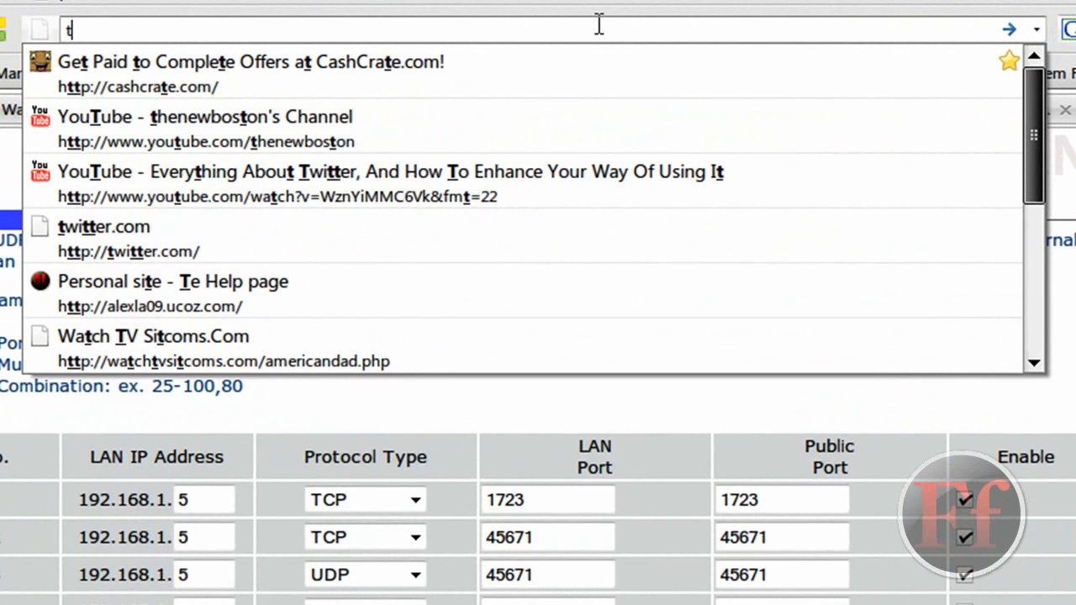
Step: Visit torrentz.com and choose the 'twilight' tag, listing 1,654 torrents
text(orrentz.com/)
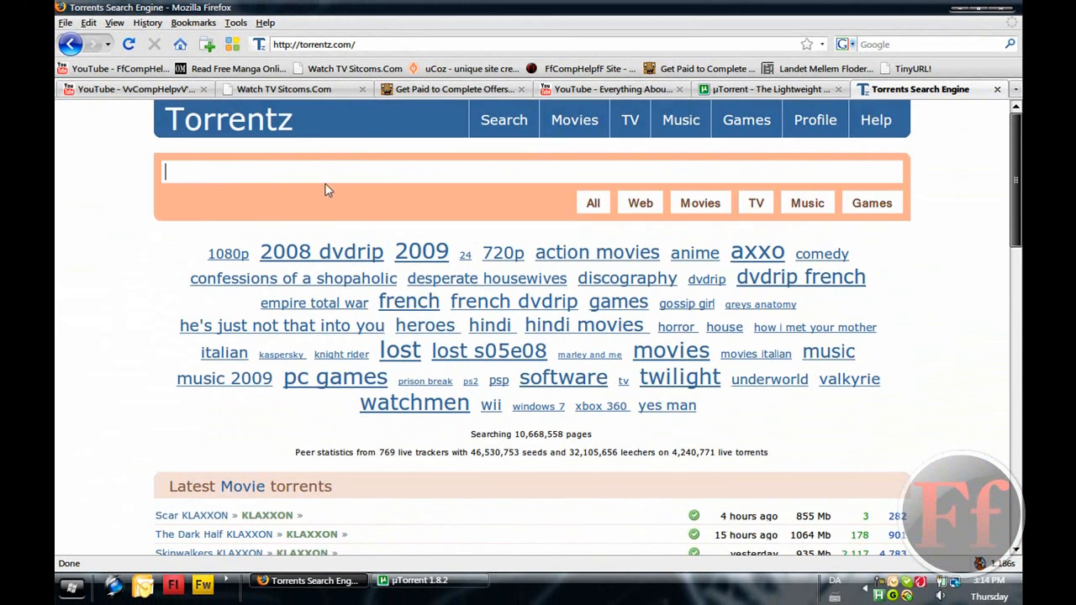
scroll(down, 3)
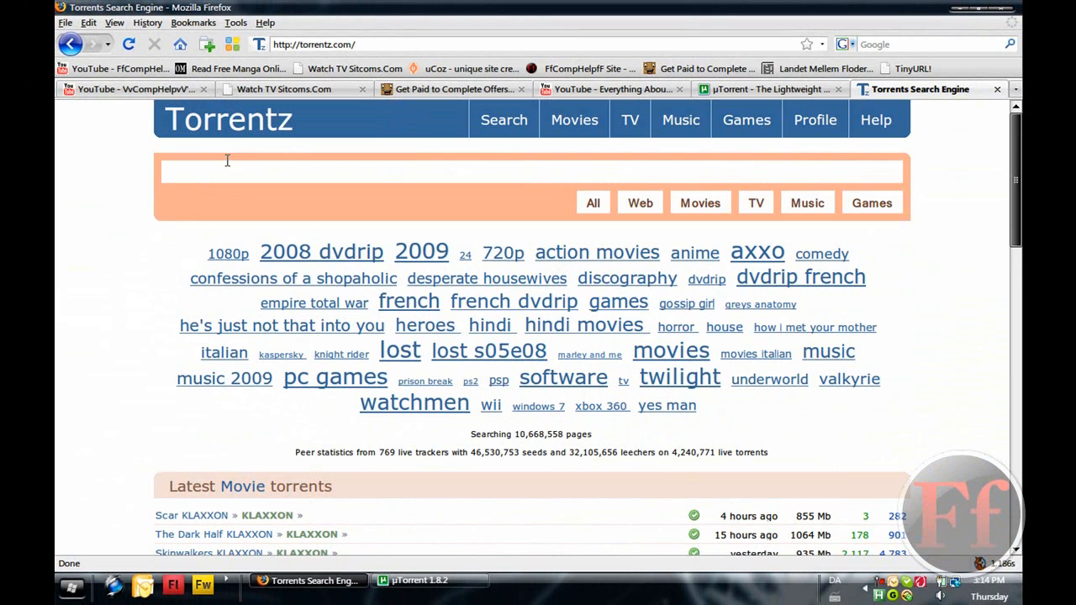
mouse_move(679, 377)
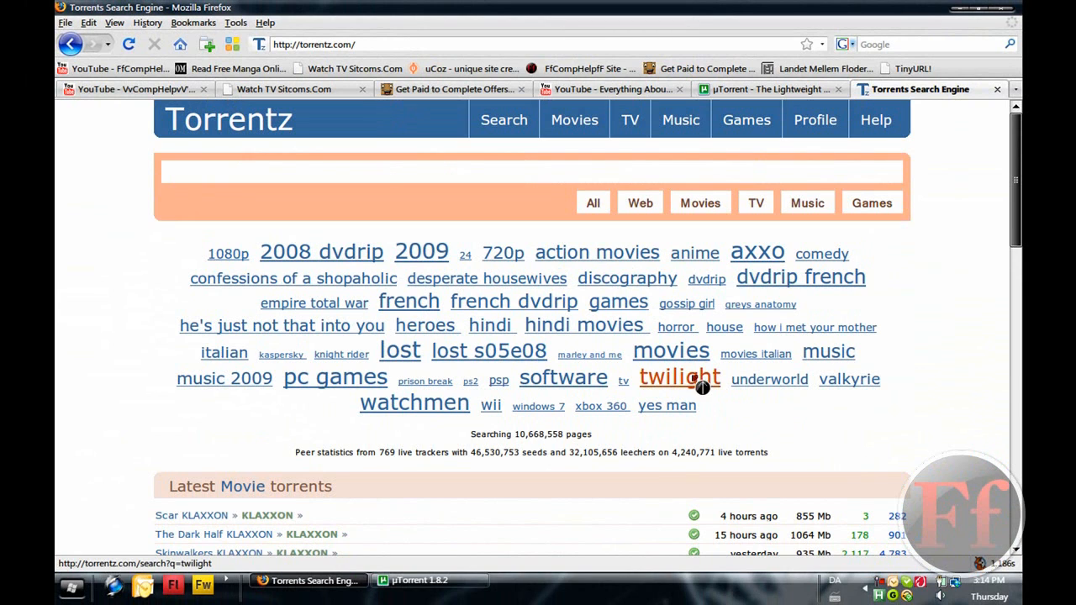
click(679, 378)
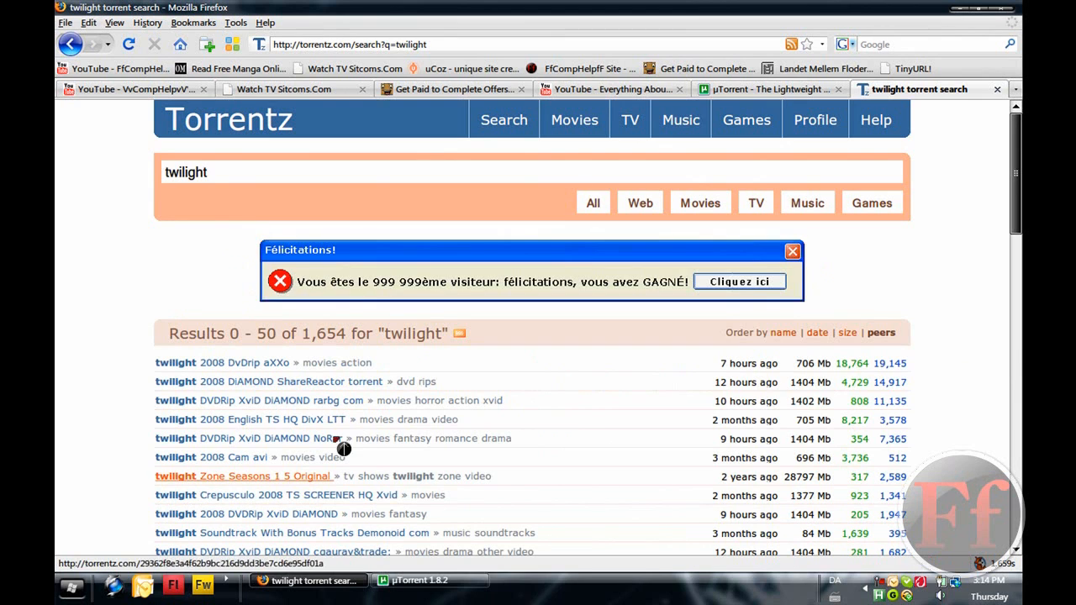
Step: Open the twilight 2008 DvDrip aXXo result and follow its mininova.org link
click(244, 363)
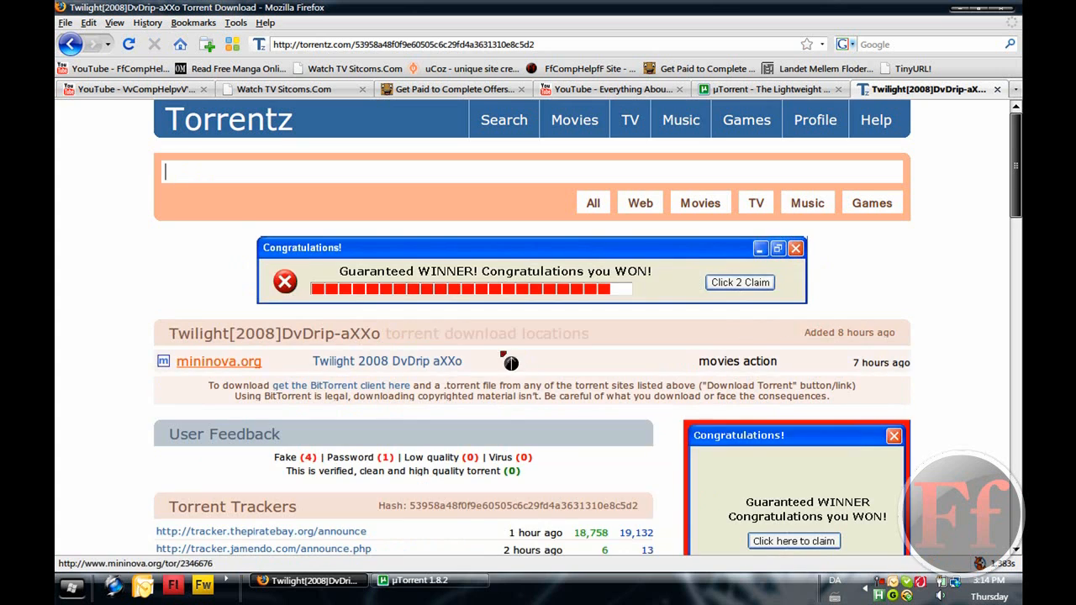
scroll(down, 3)
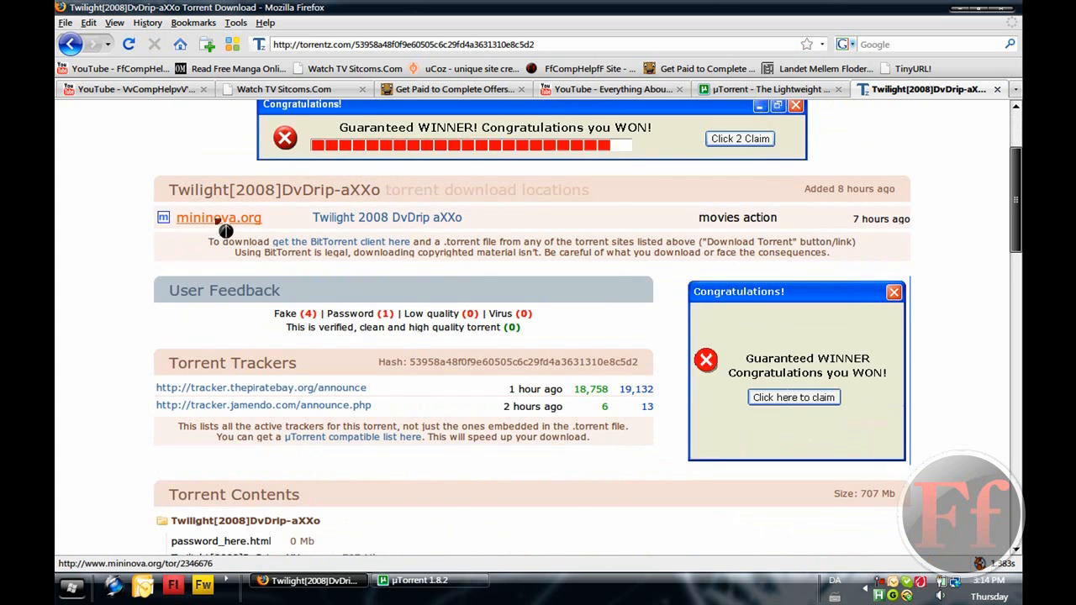
click(218, 217)
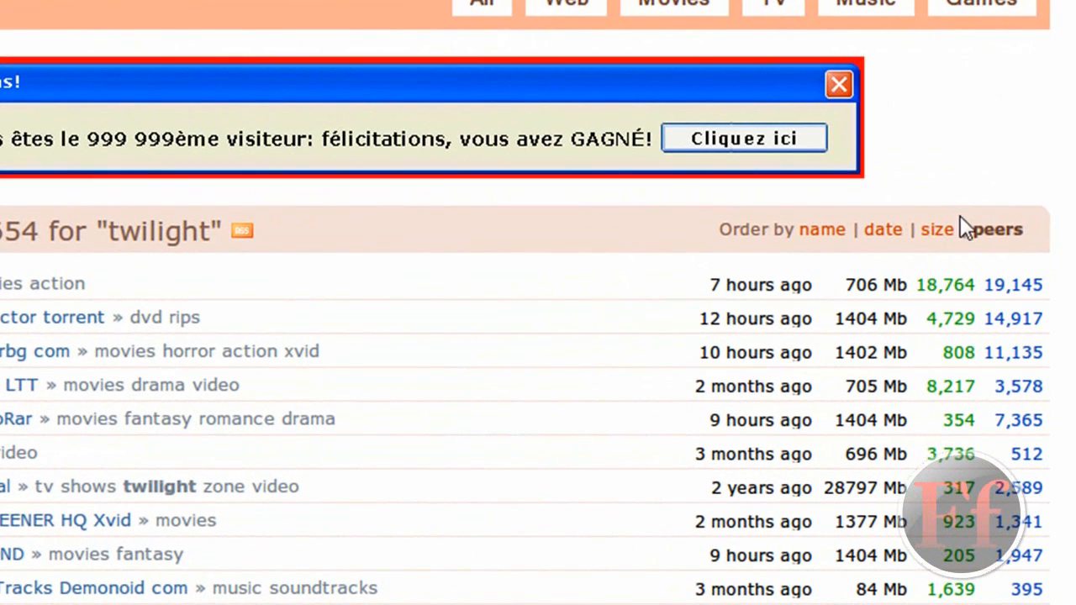
Step: Open the twilight 2008 DiAMOND ShareReactor result instead
scroll(down, 3)
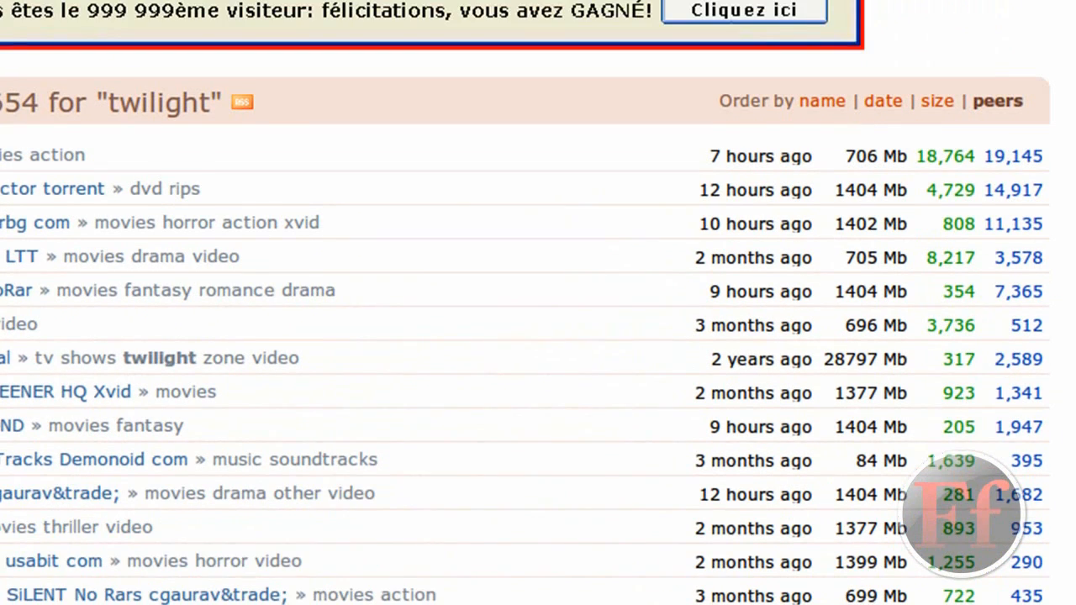
scroll(down, 3)
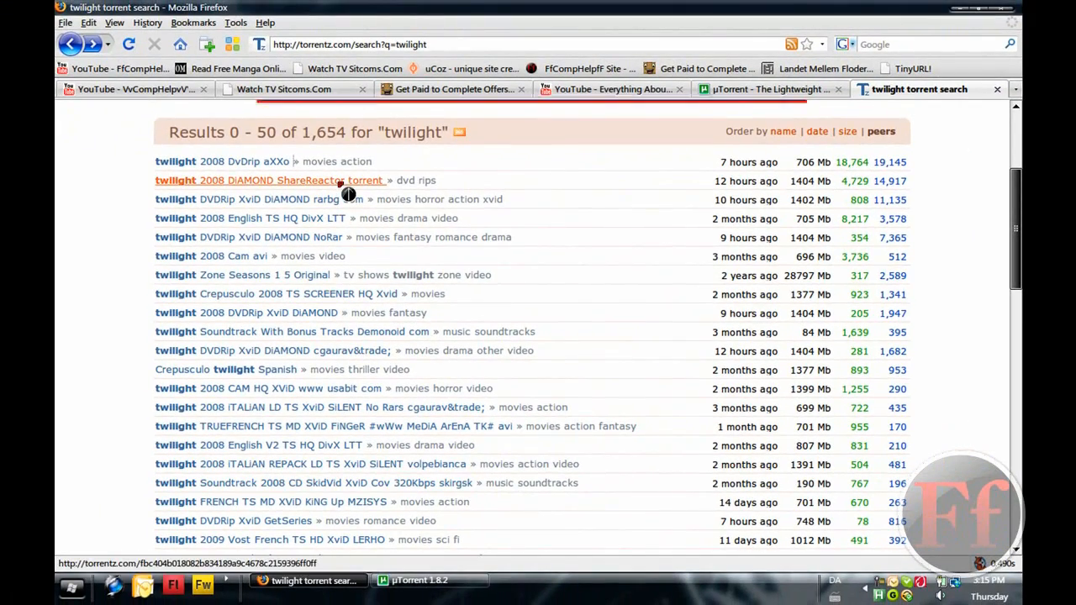
click(290, 180)
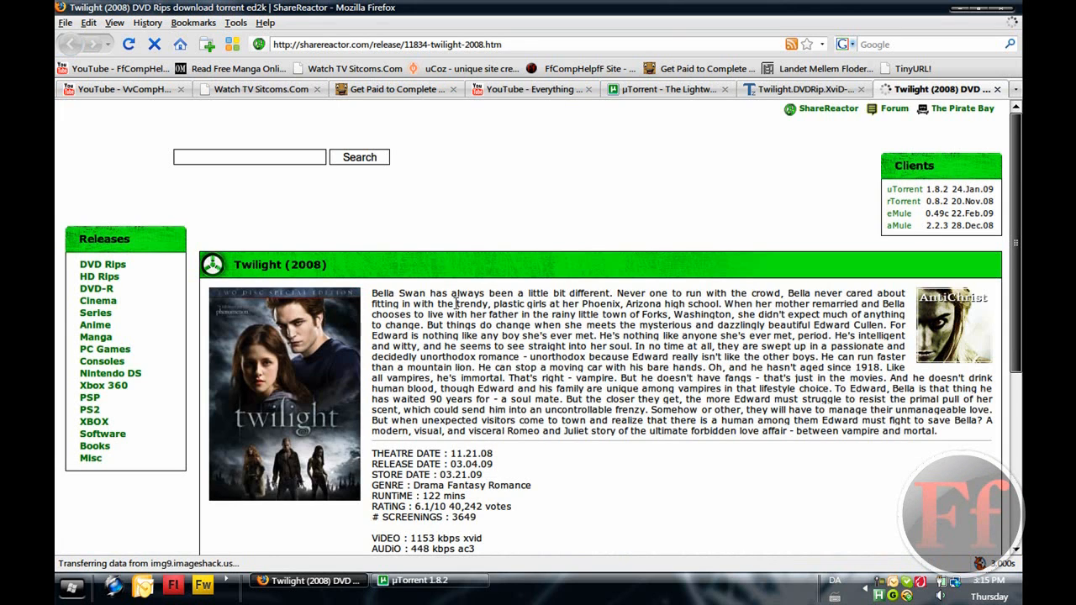
Step: Scroll to ShareReactor's file list and download Twilight_(2008).DiAMOND.ShareReactor.torrent
scroll(down, 3)
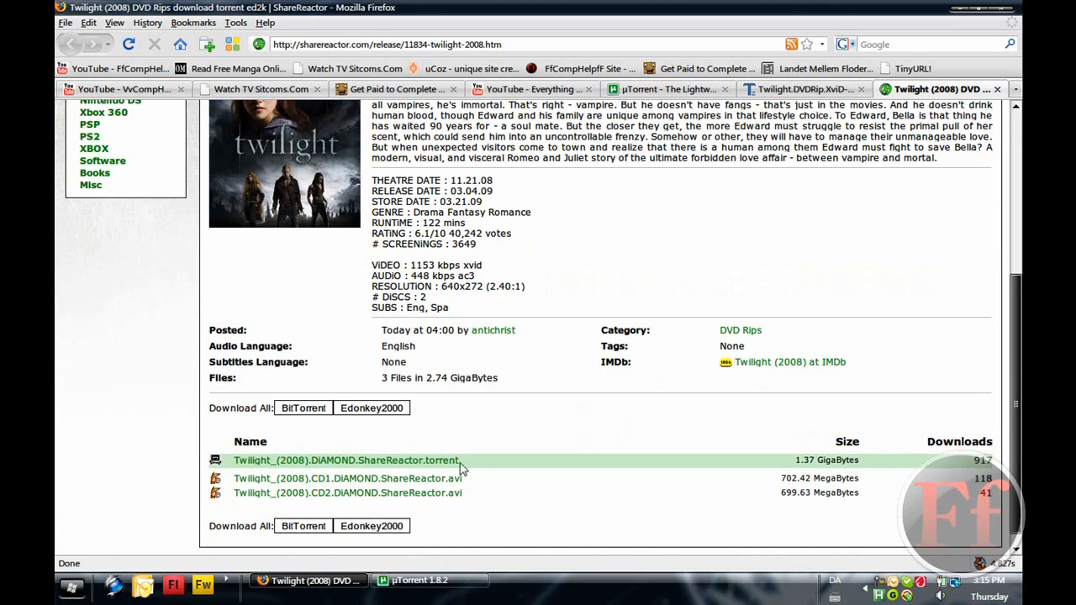
scroll(down, 3)
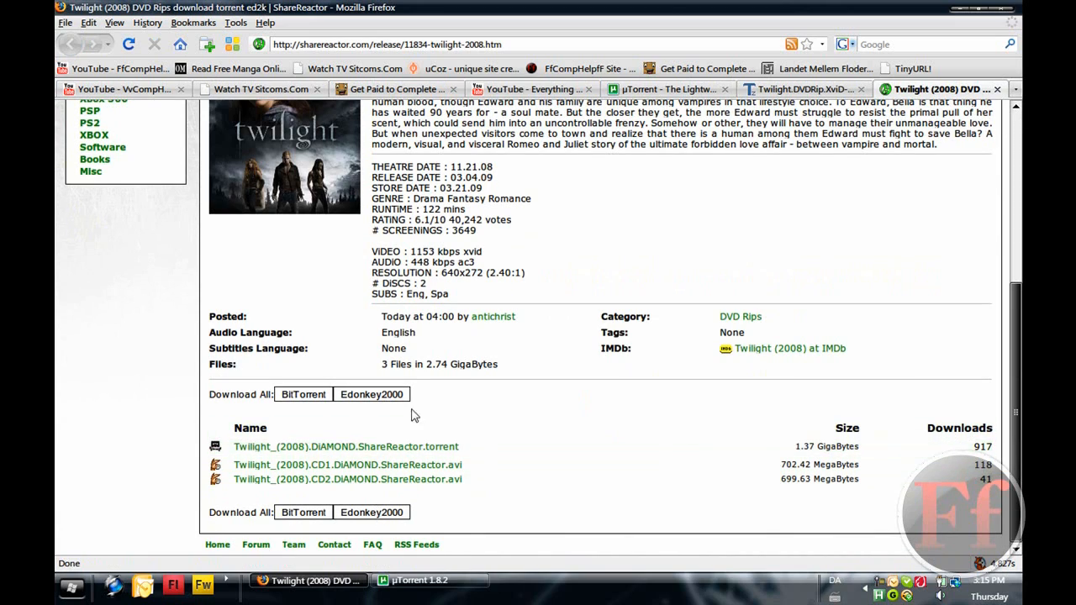
scroll(down, 3)
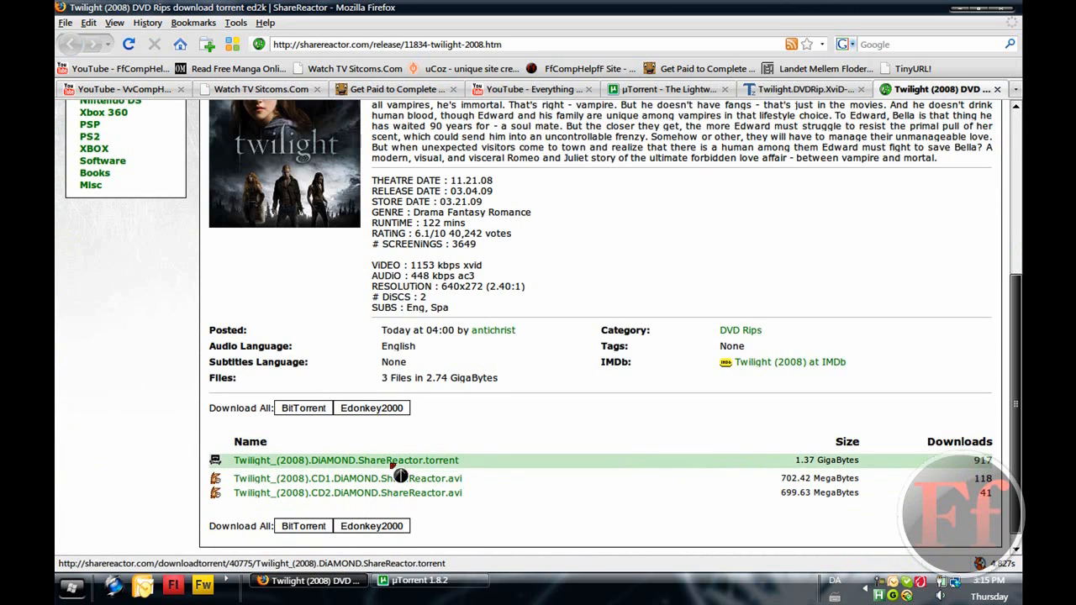
click(346, 460)
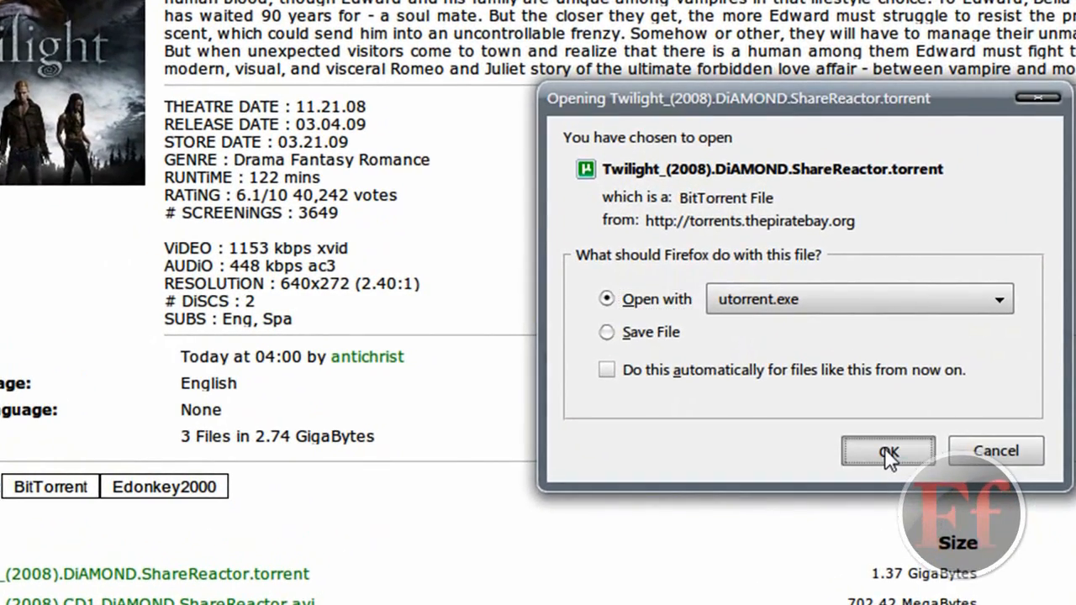
Step: Open the Twilight torrent with utorrent.exe and confirm adding all its files
click(888, 451)
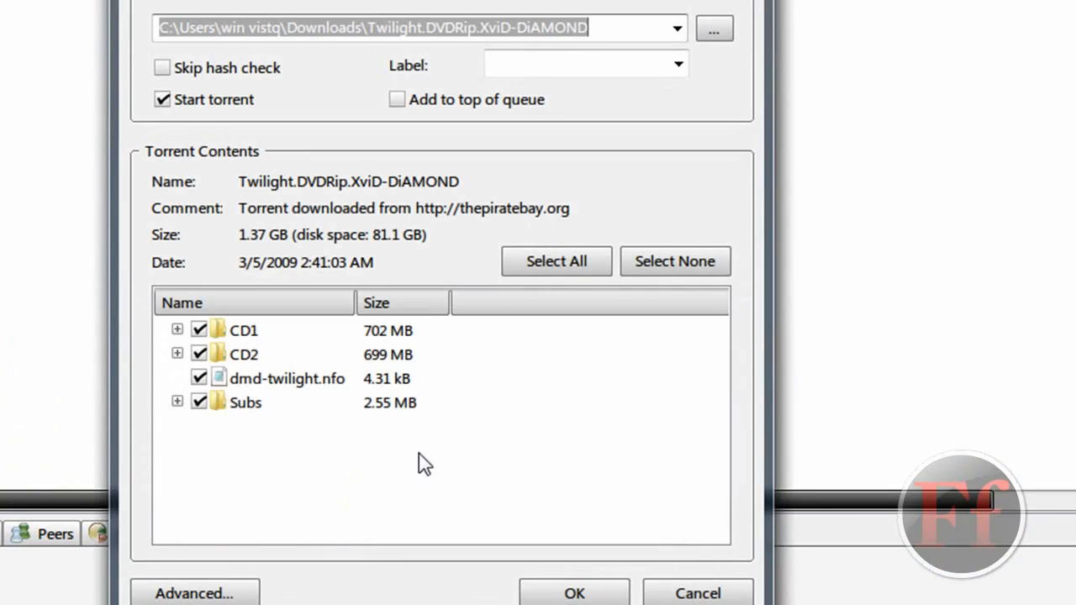
mouse_move(205, 452)
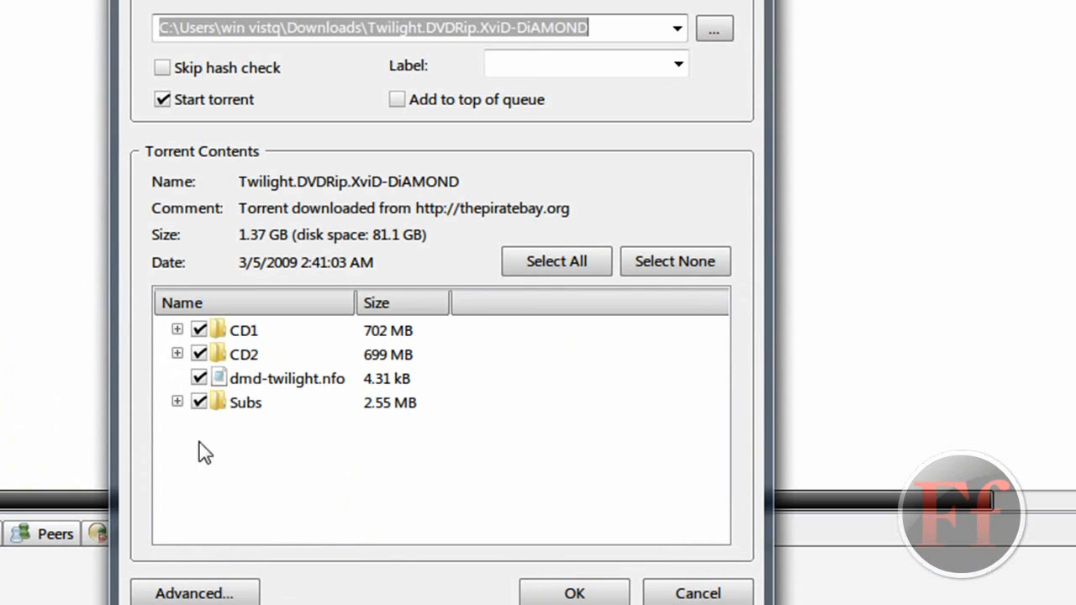
click(574, 592)
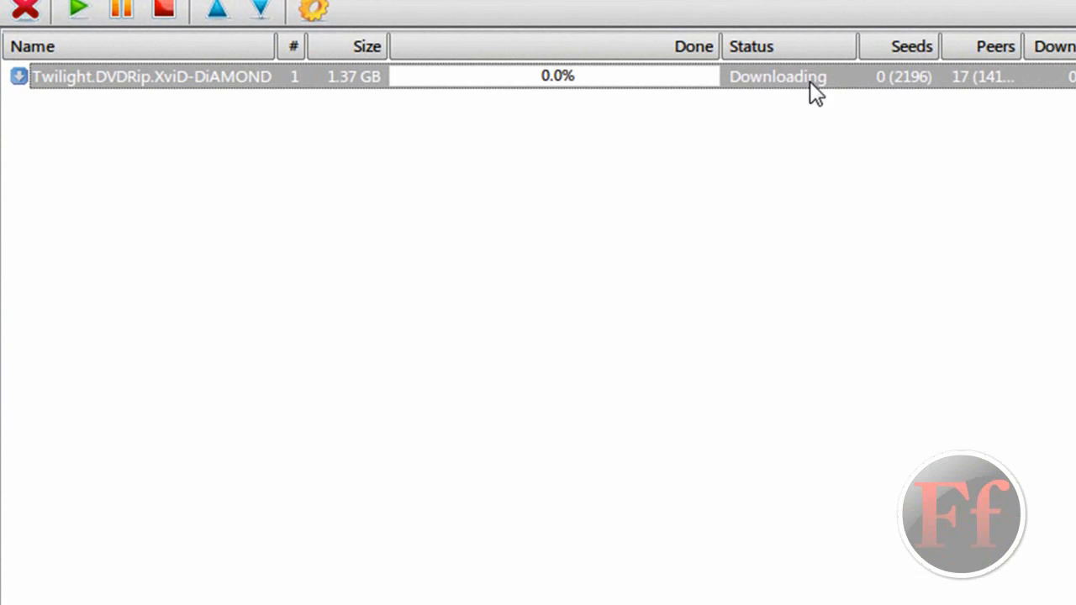
mouse_move(949, 368)
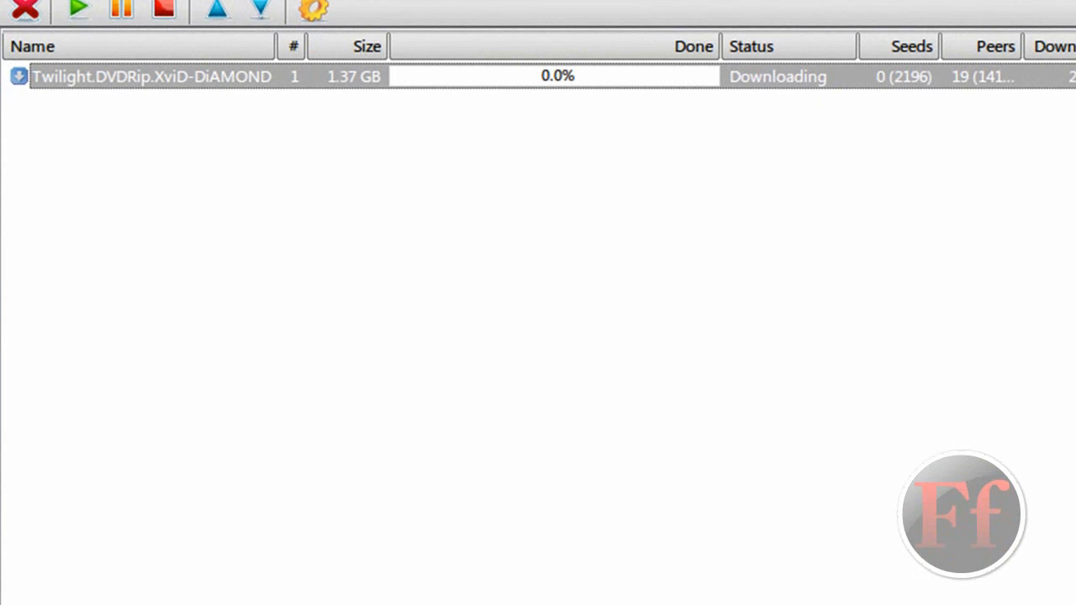
mouse_move(375, 166)
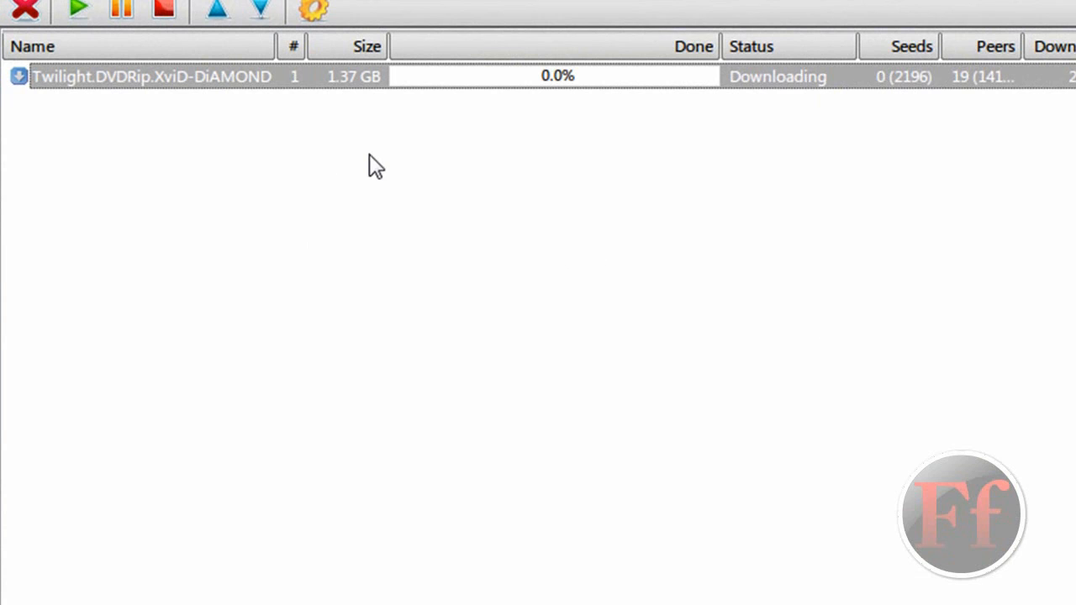
mouse_move(255, 135)
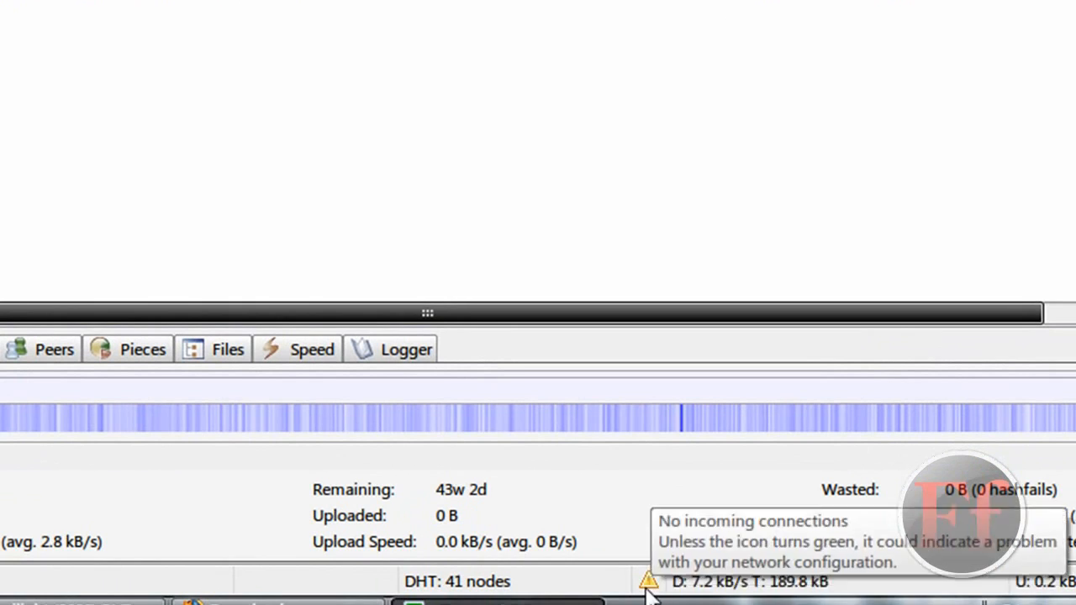
mouse_move(620, 468)
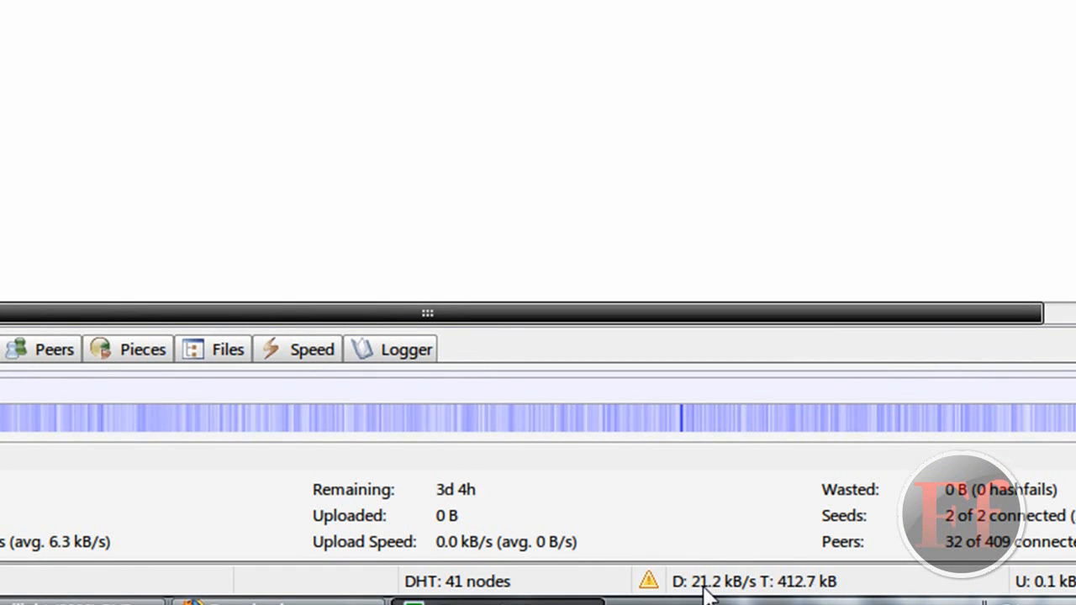
mouse_move(694, 570)
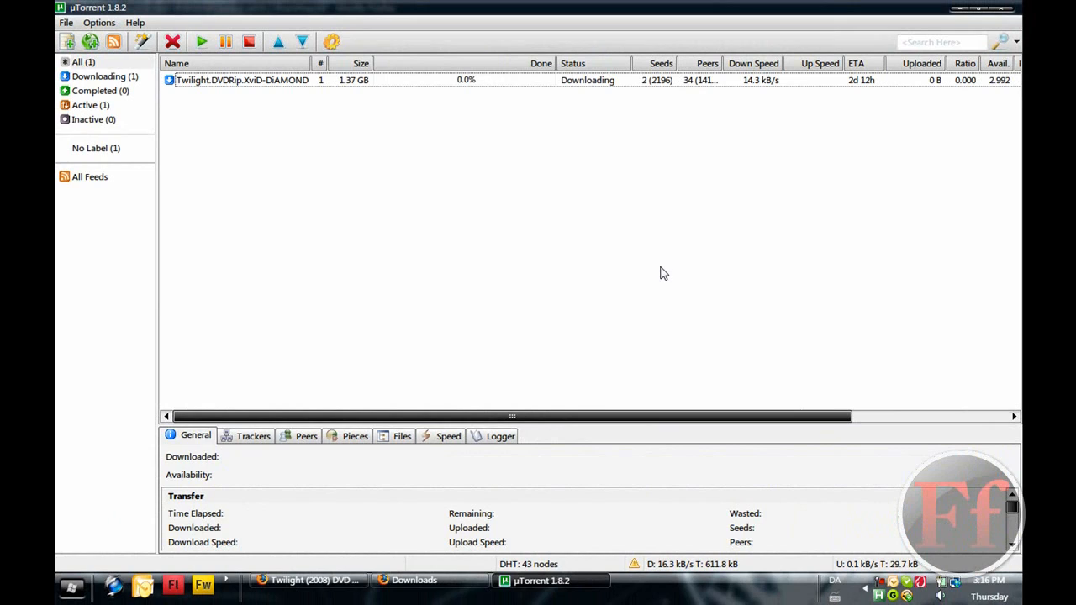
mouse_move(899, 223)
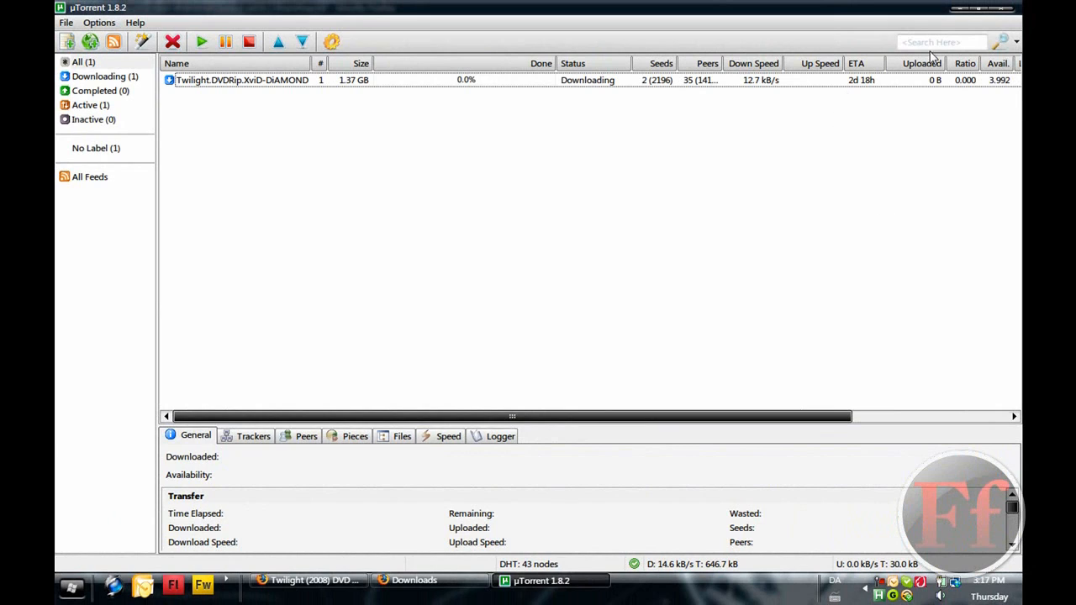
mouse_move(719, 182)
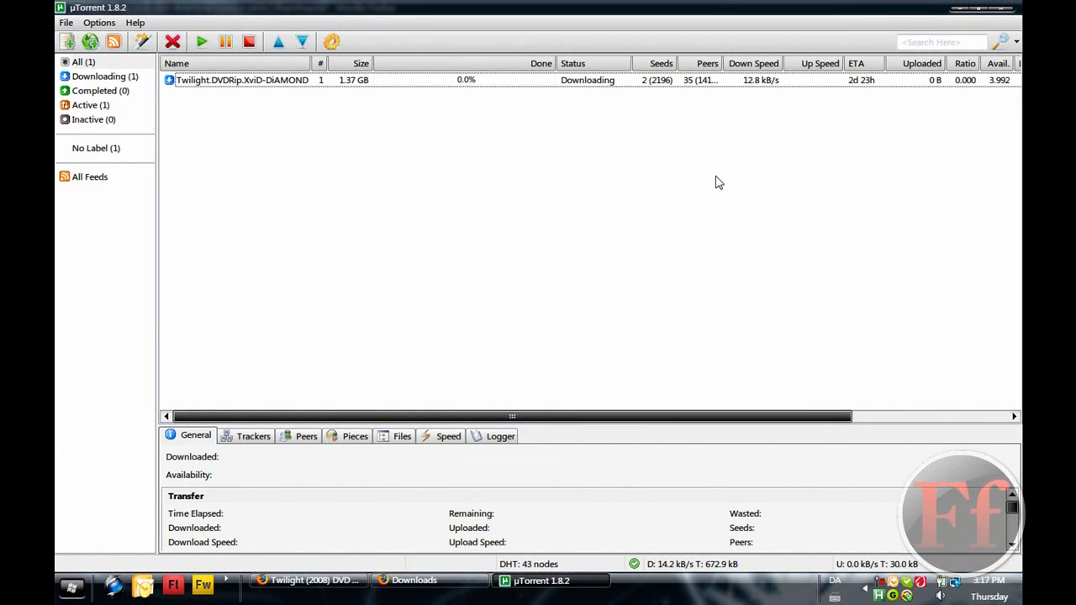